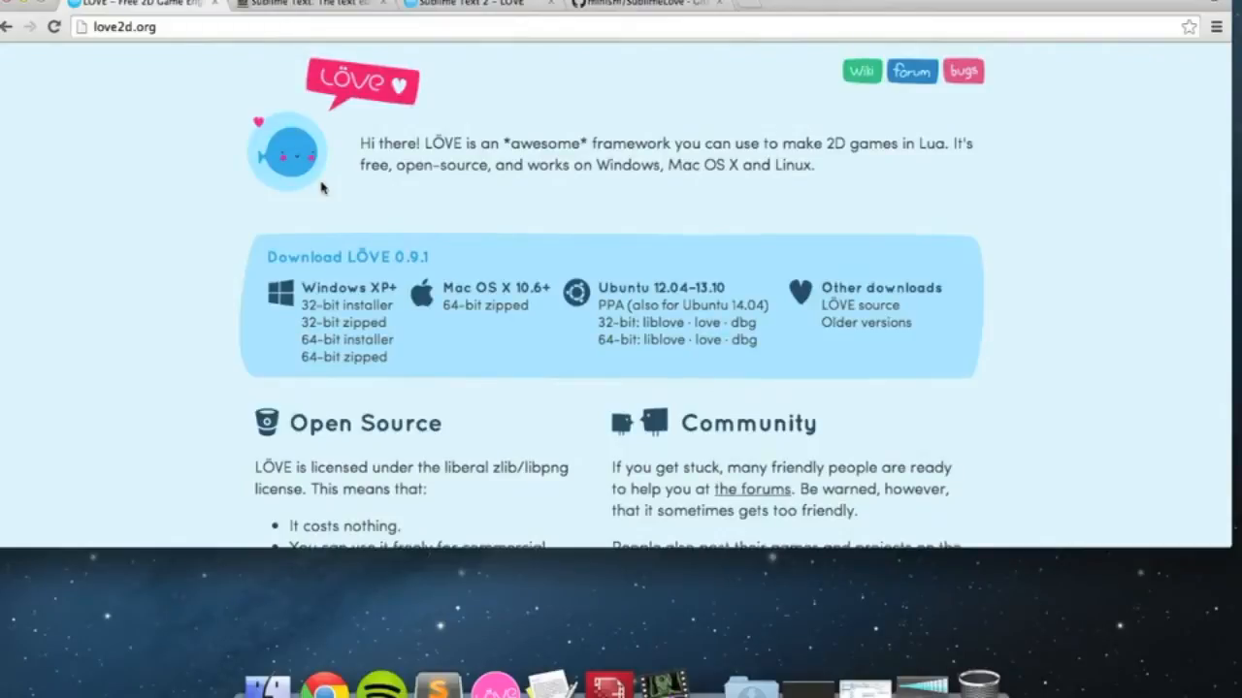
mouse_move(356, 406)
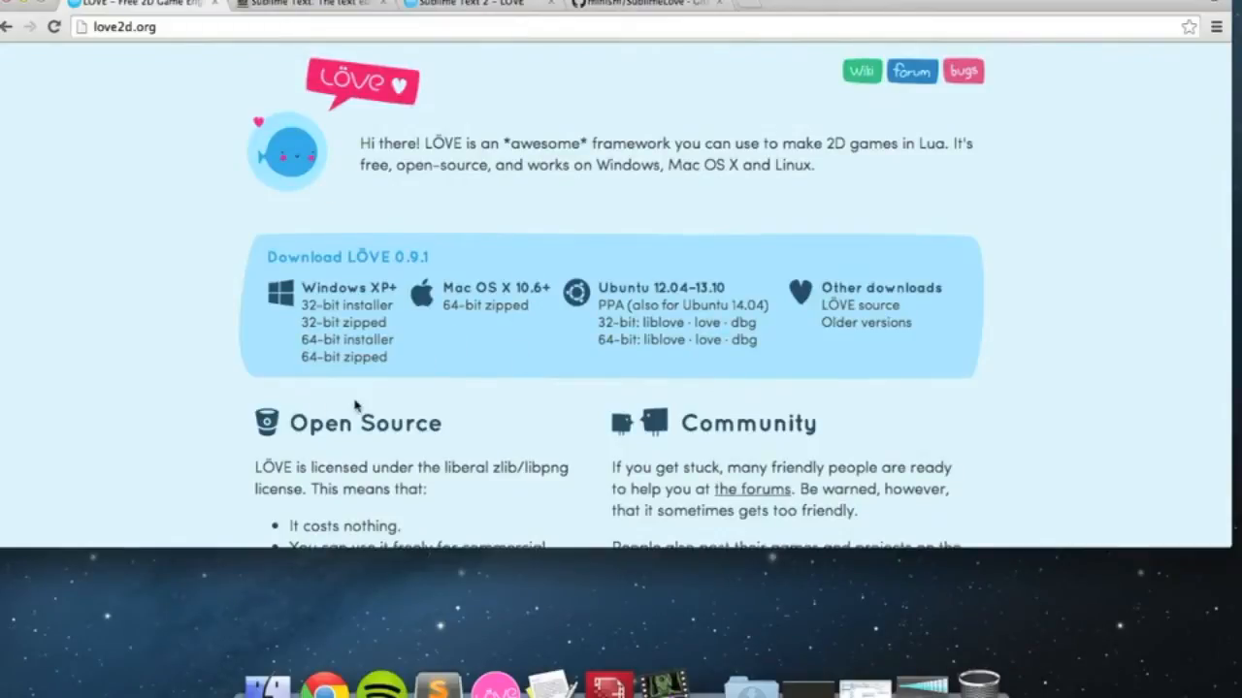
mouse_move(396, 58)
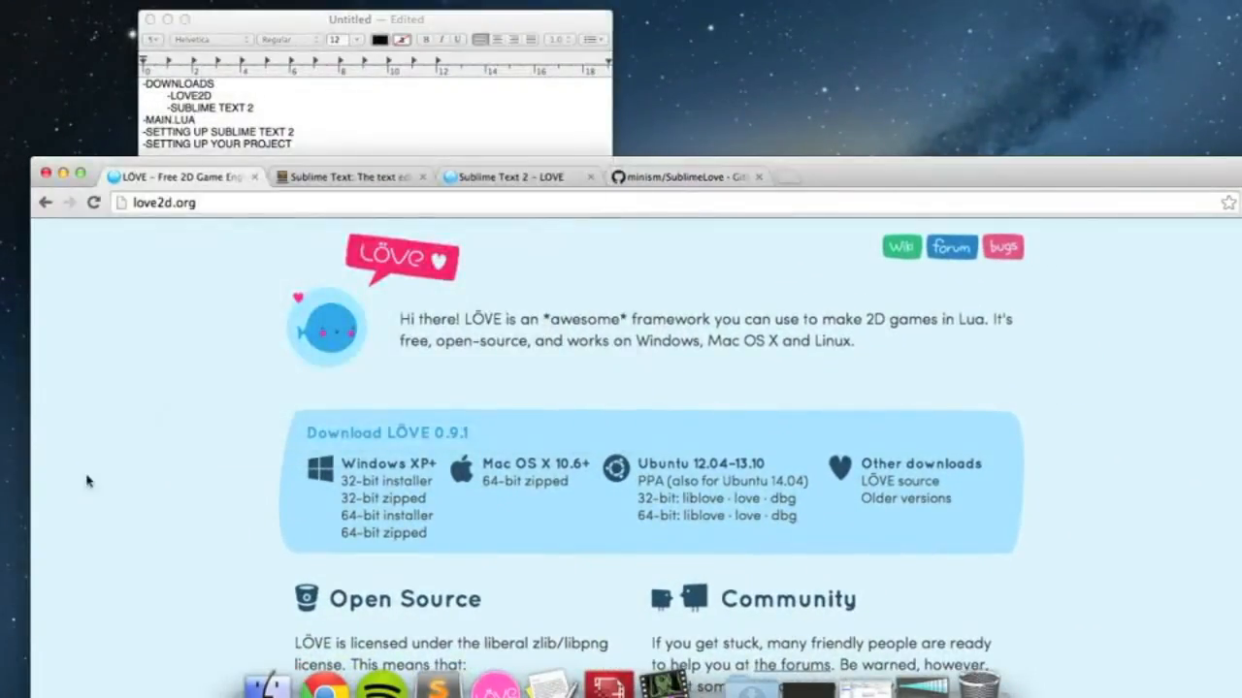
mouse_move(218, 475)
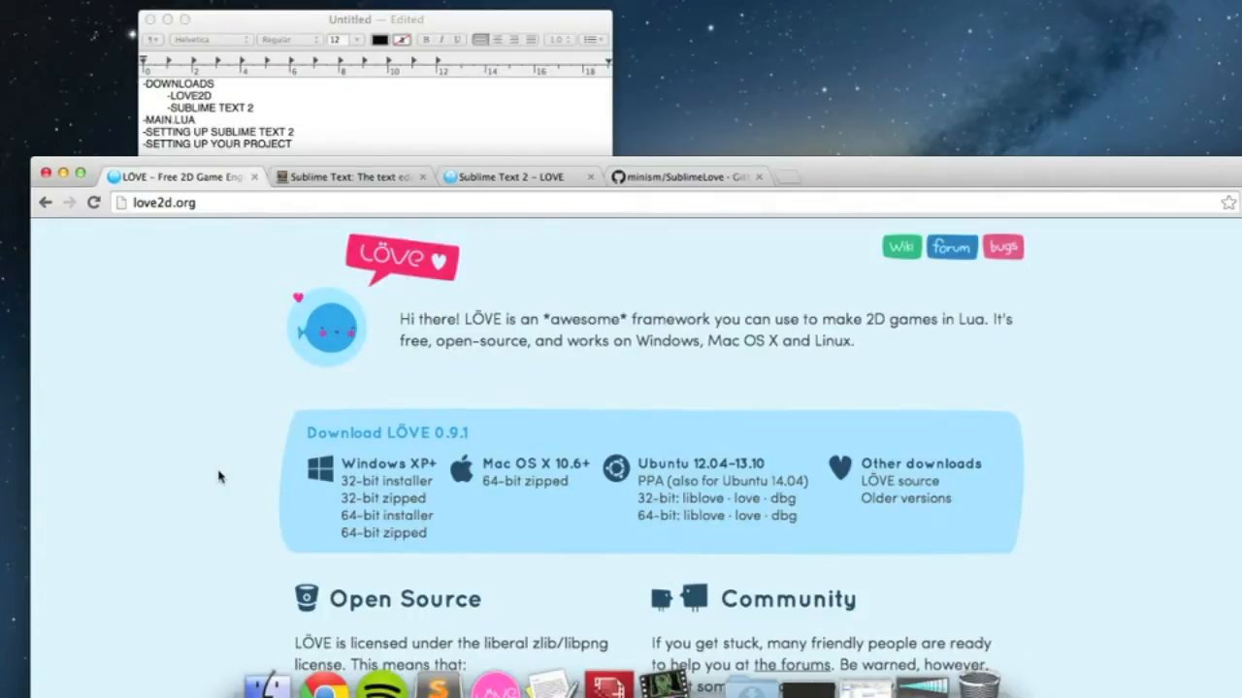
mouse_move(318, 273)
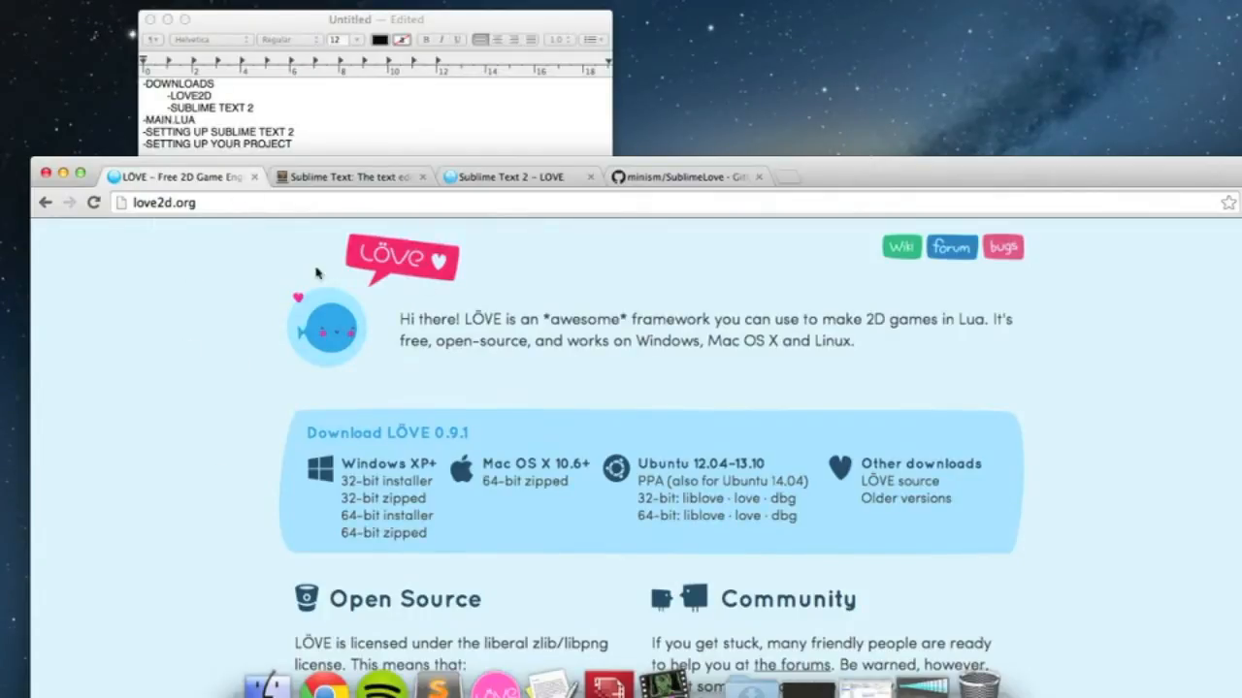
mouse_move(398, 270)
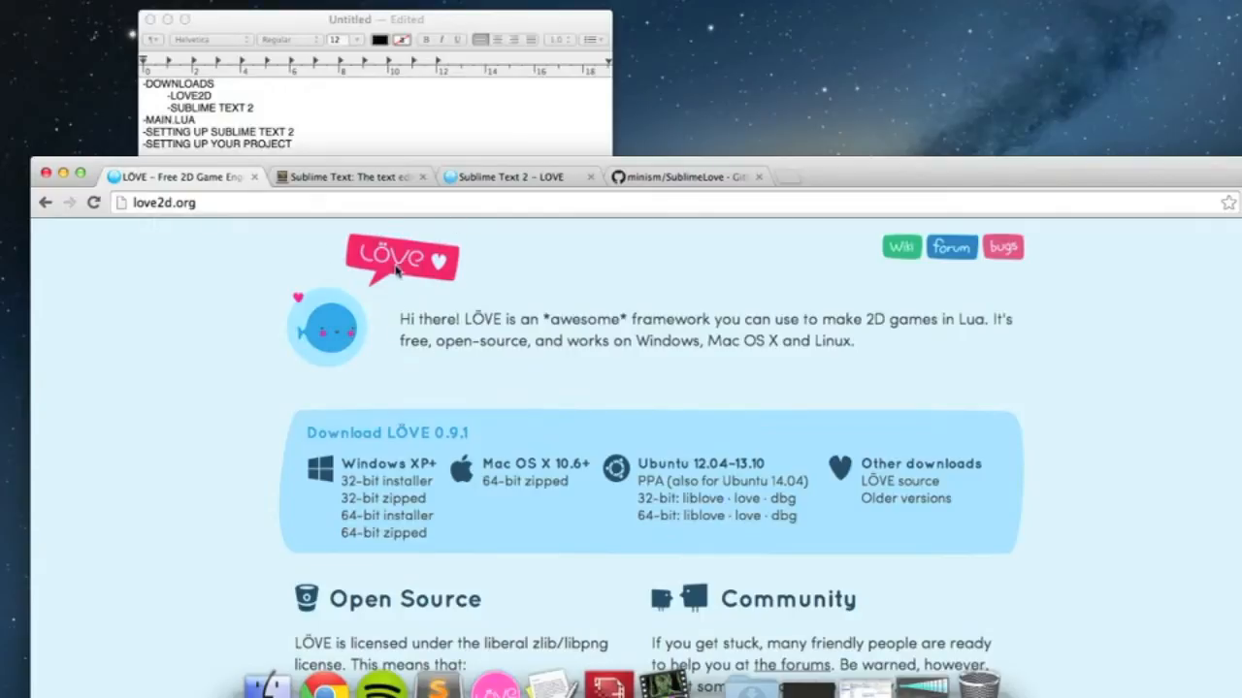
mouse_move(303, 281)
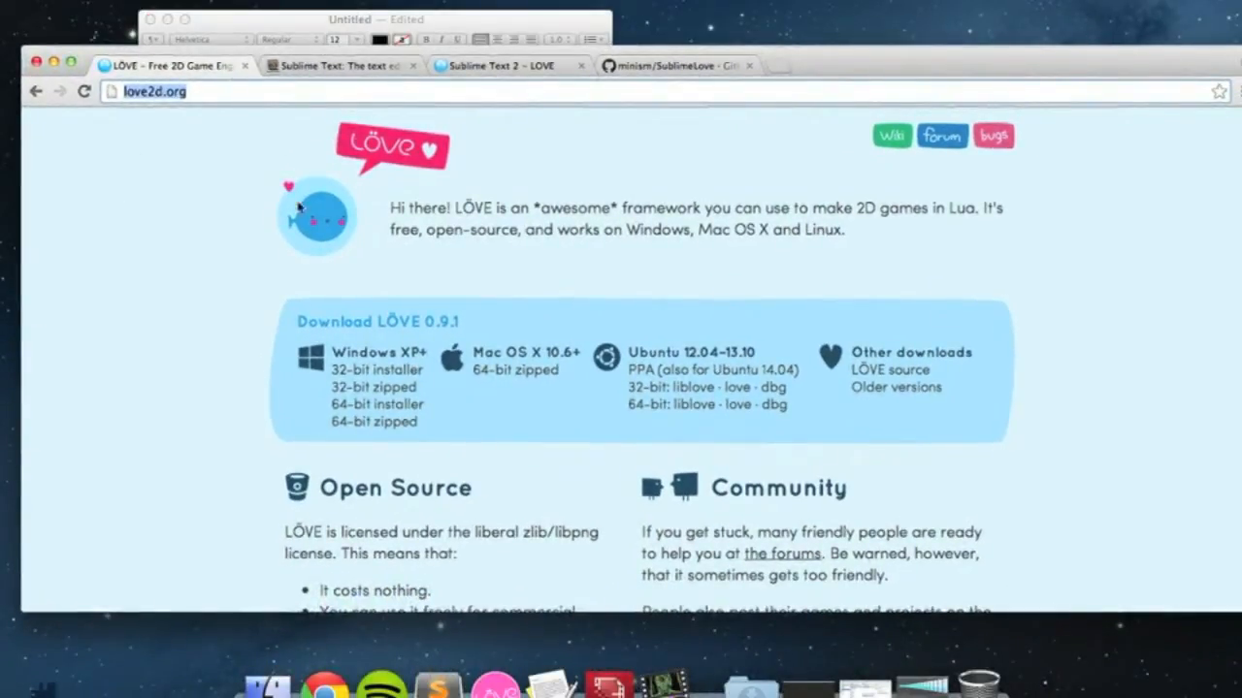
- Close the LÖVE homepage tab and scroll the Sublime Text page to the Download for OS X button
scroll(down, 3)
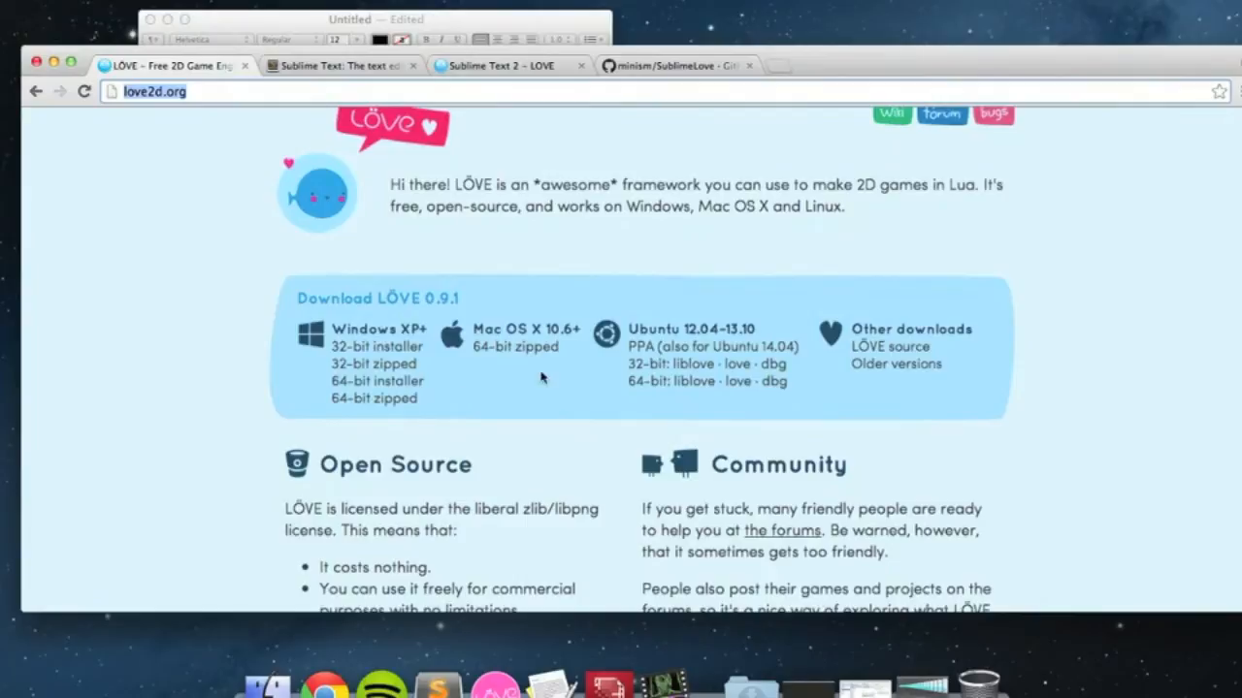
mouse_move(376, 345)
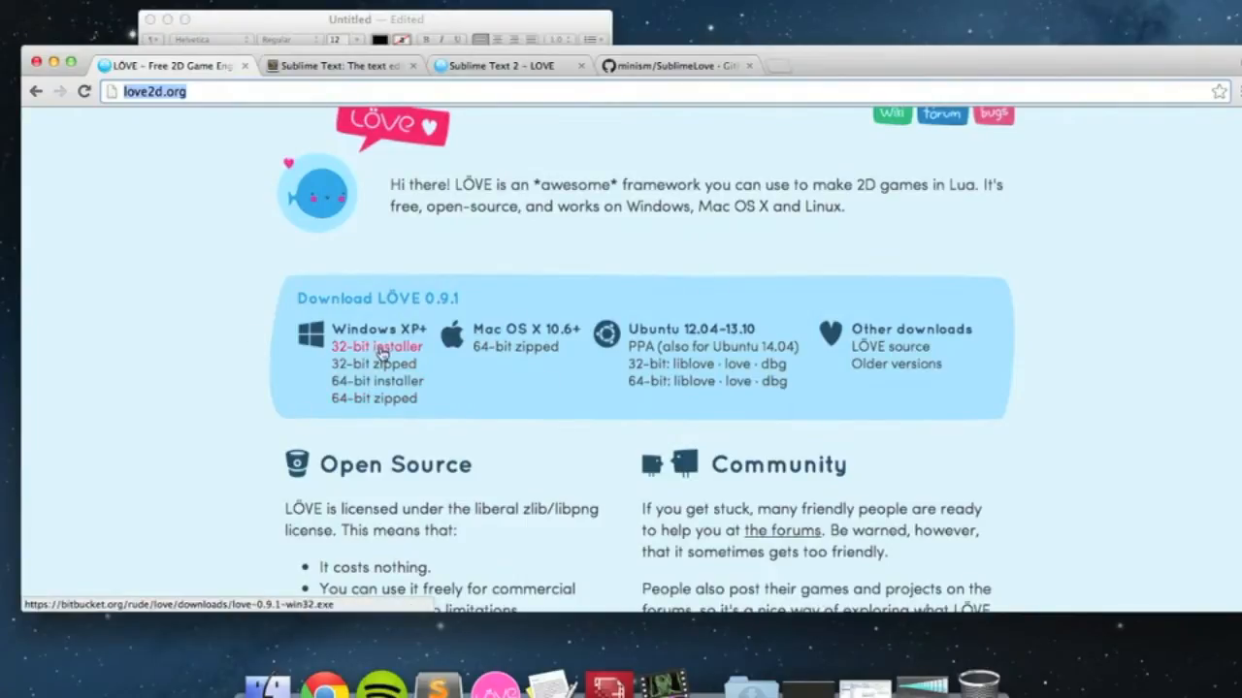
mouse_move(517, 345)
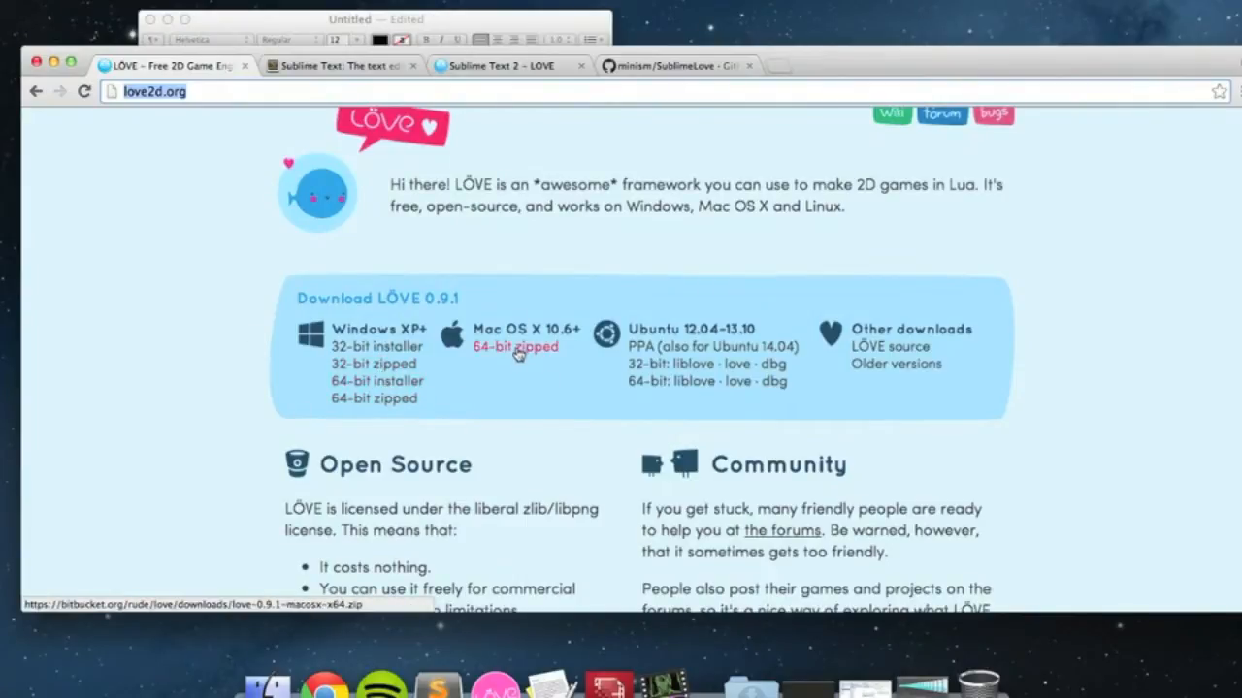
mouse_move(780, 252)
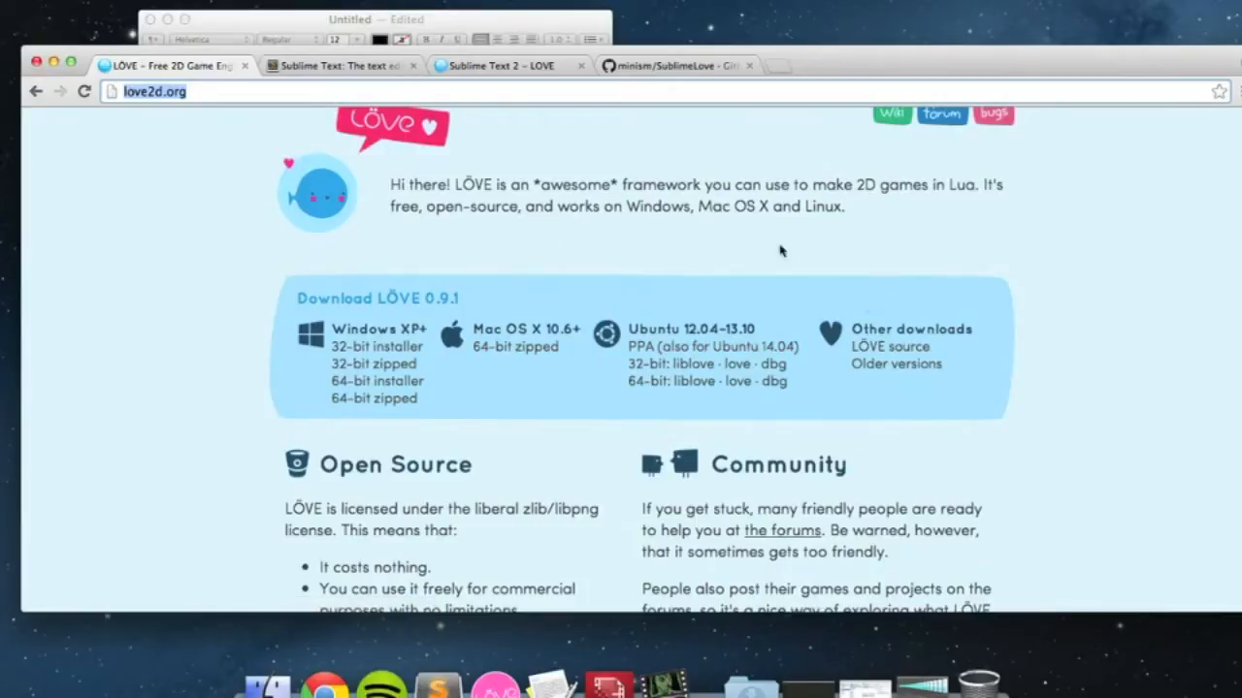
mouse_move(275, 660)
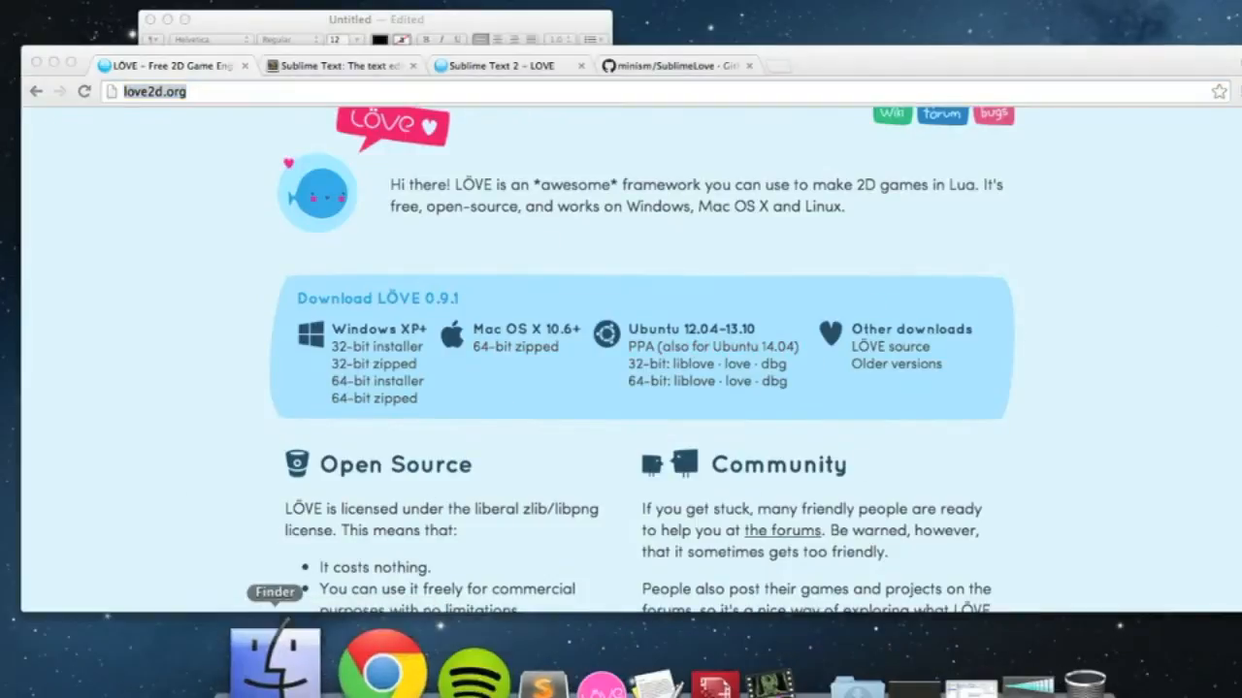
click(276, 659)
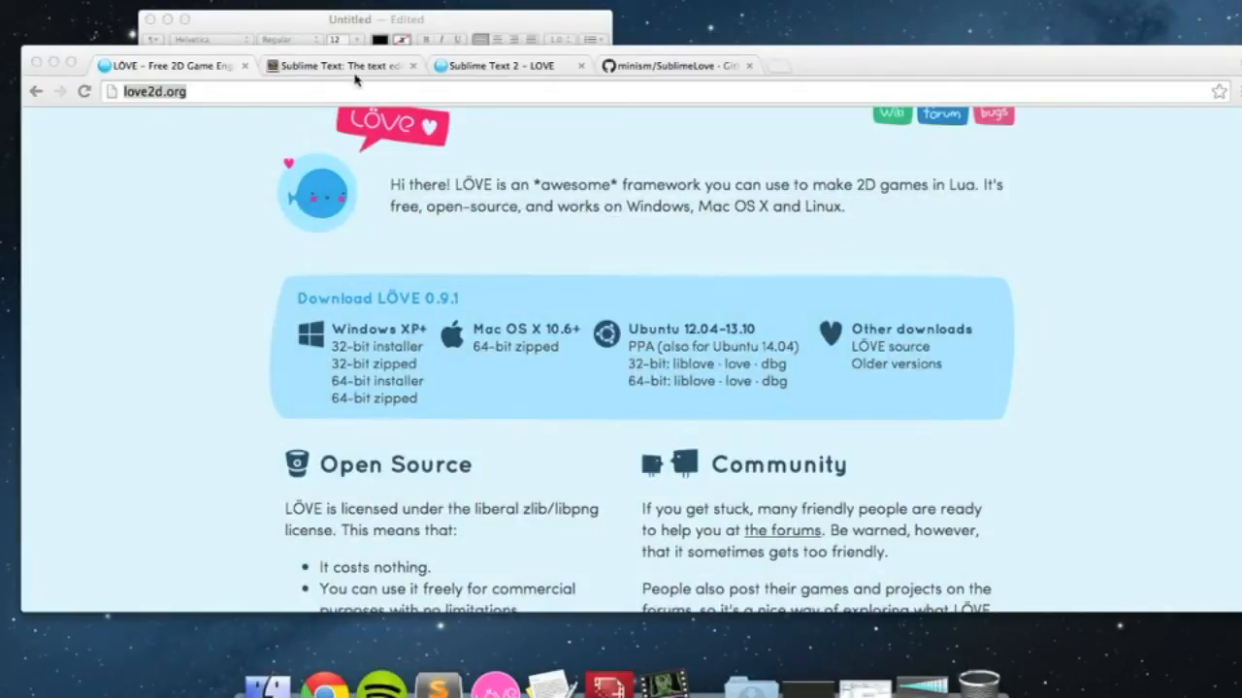
click(339, 66)
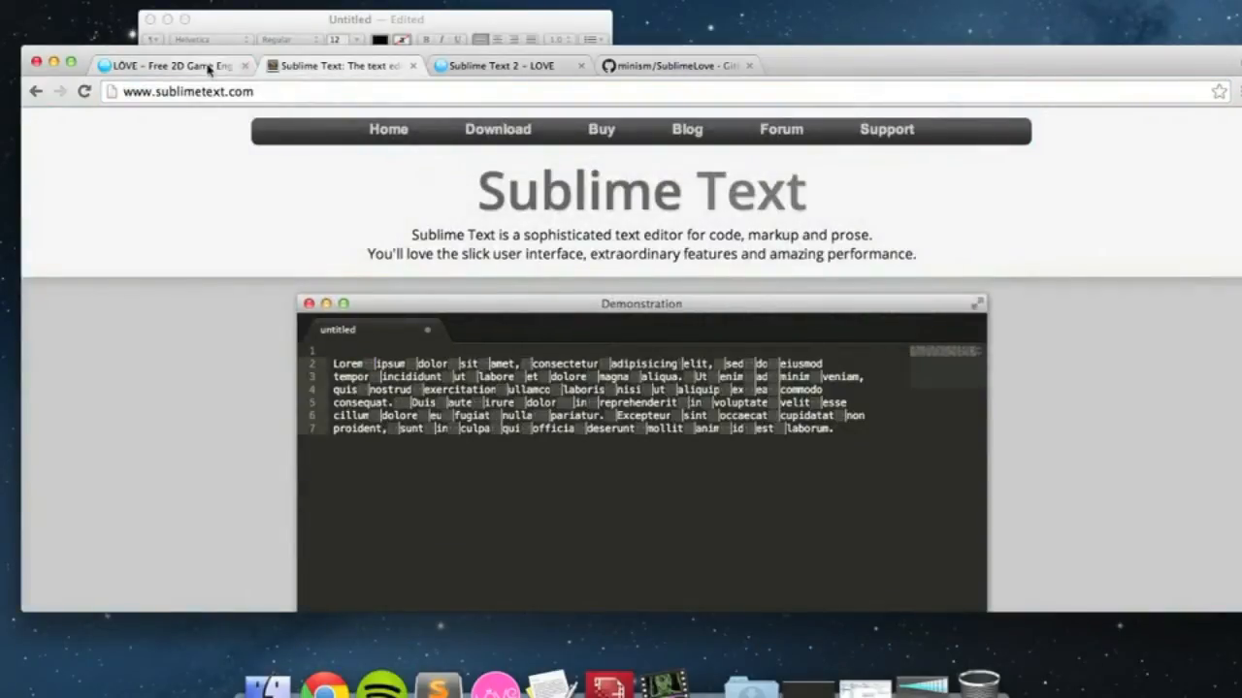
click(244, 66)
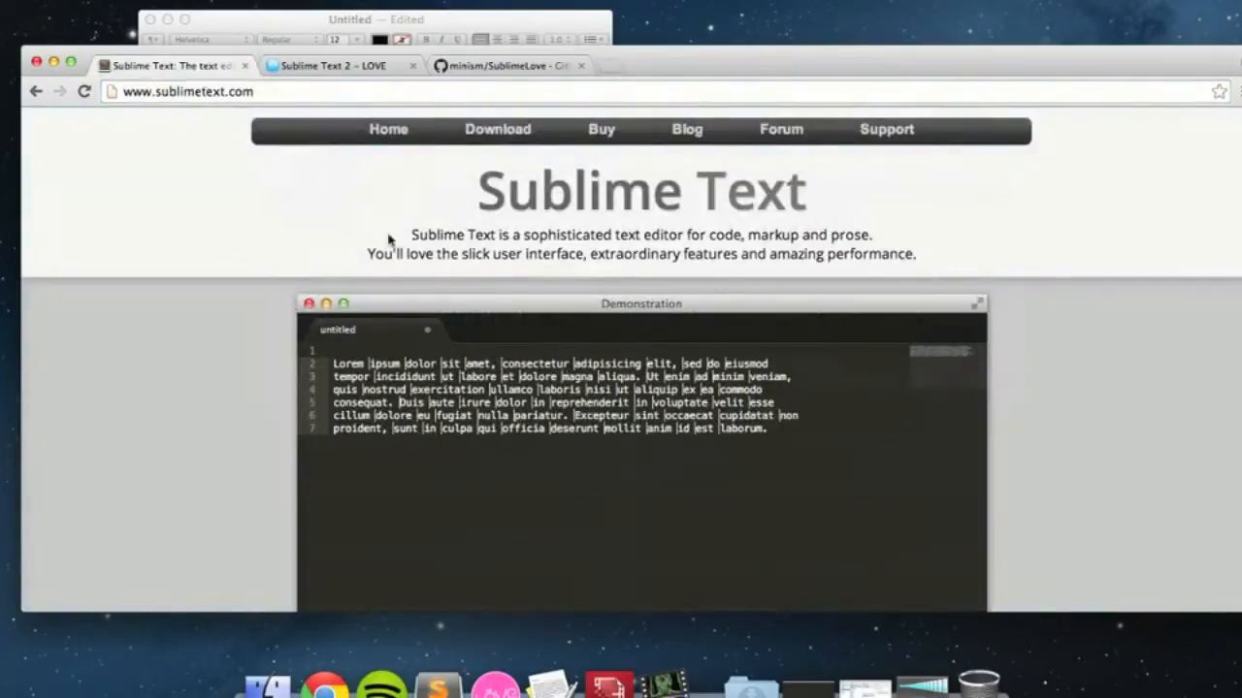
scroll(down, 3)
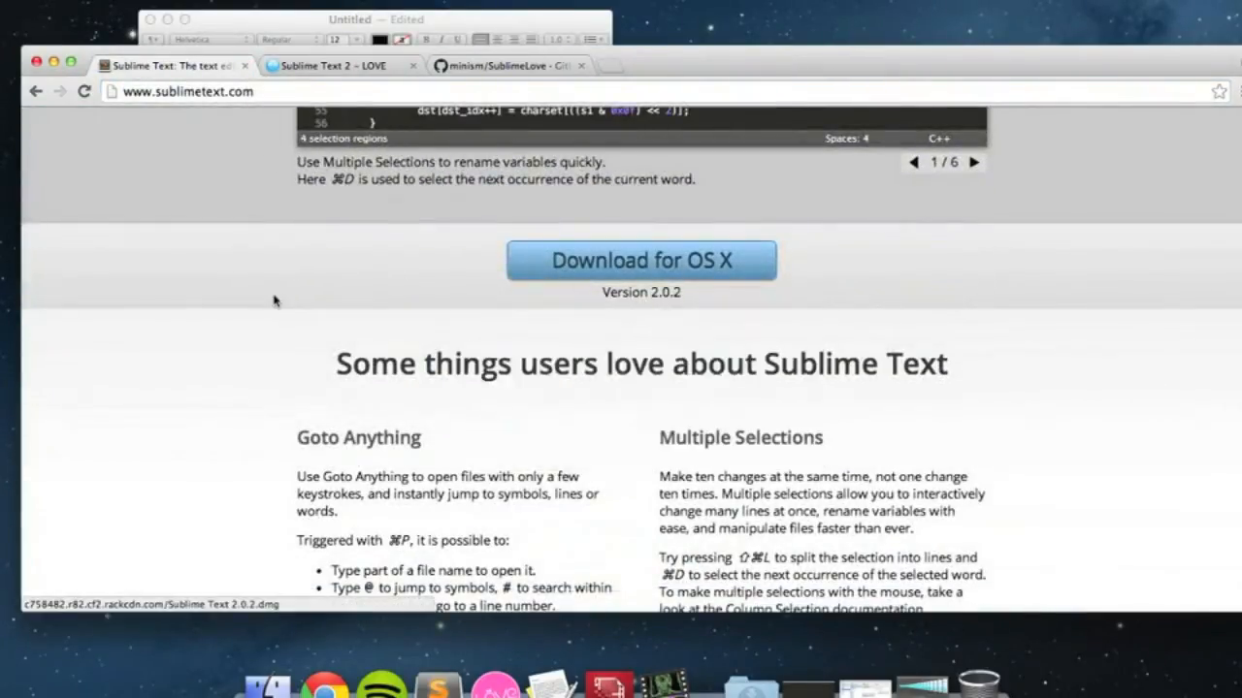
scroll(up, 3)
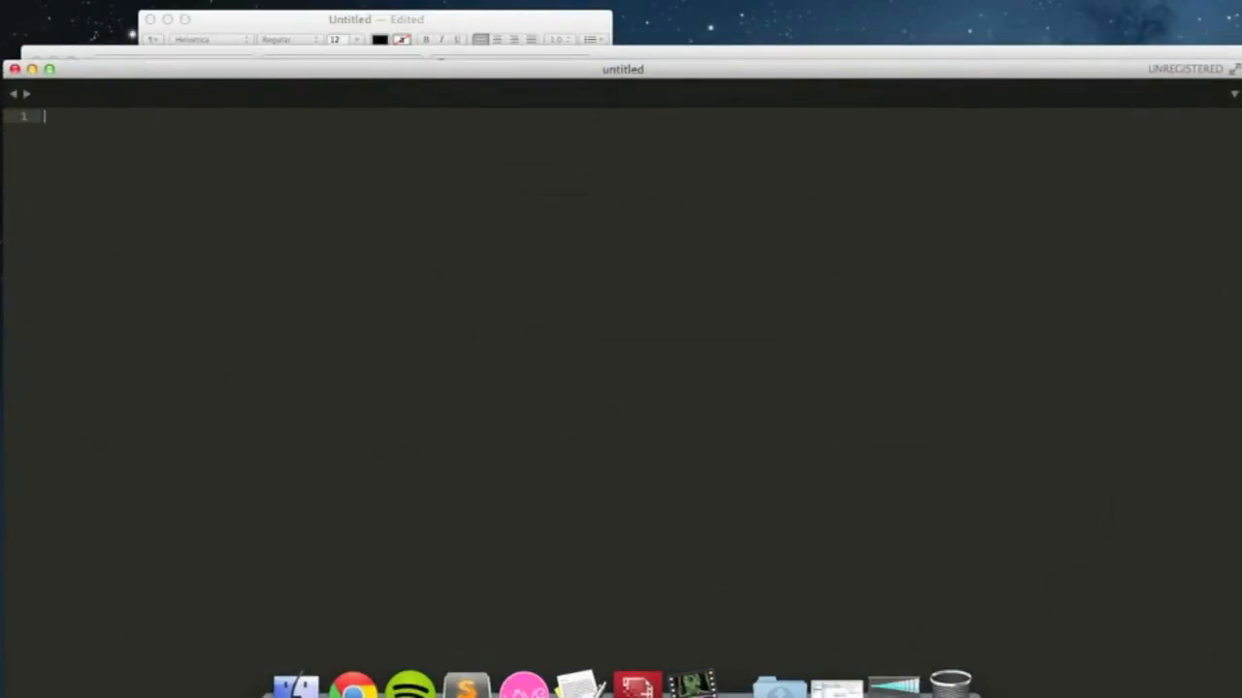
- Launch Sublime Text 2 from the Dock with an empty untitled file
text(jls)
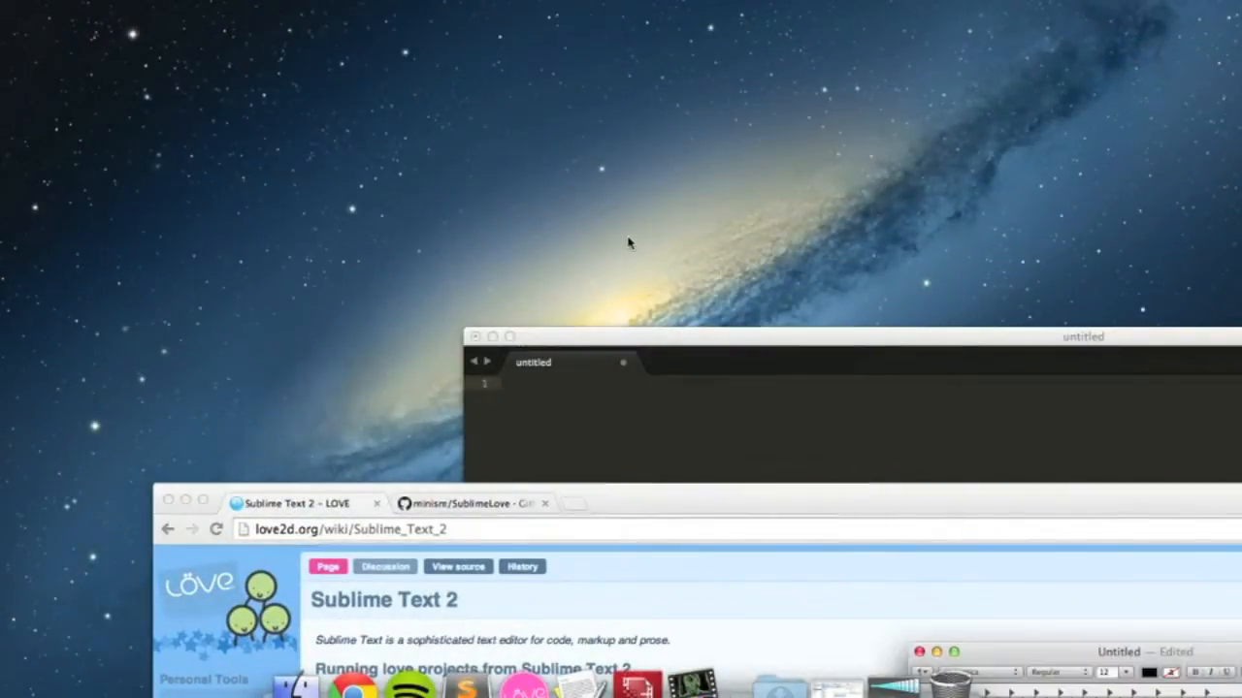
mouse_move(260, 93)
text(LUA TEST)
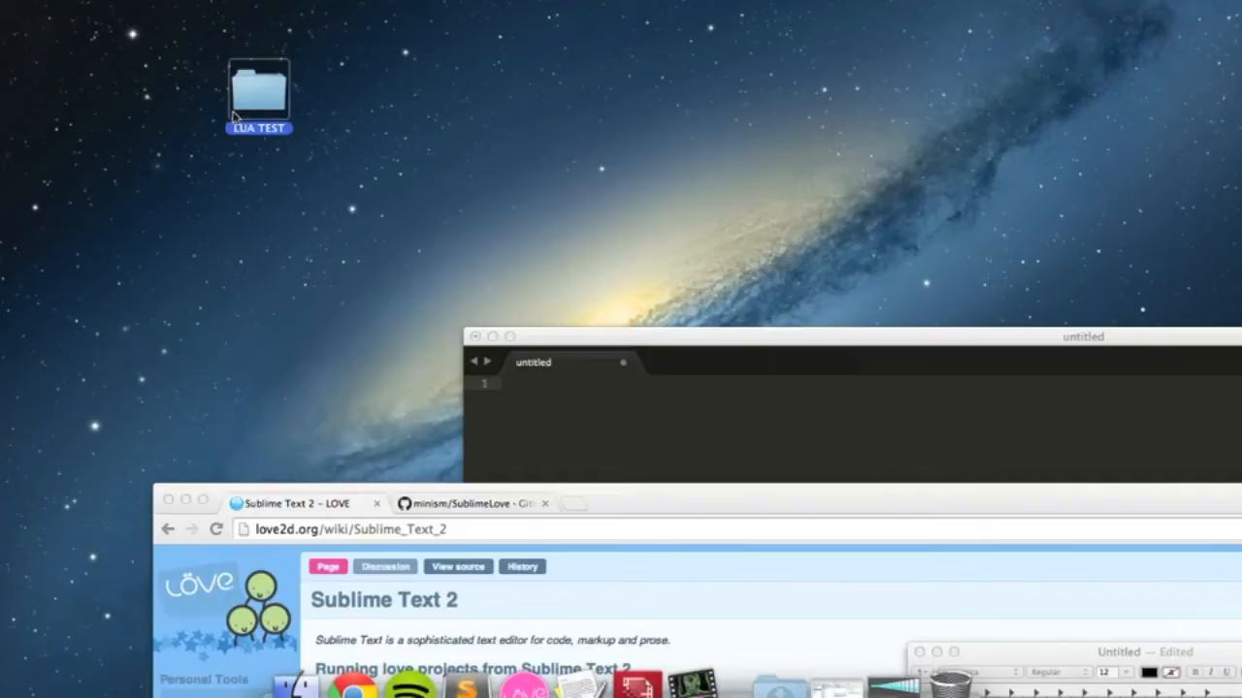
- Open the newly created LUA TEST desktop folder in Finder
double_click(258, 87)
text(main.ly)
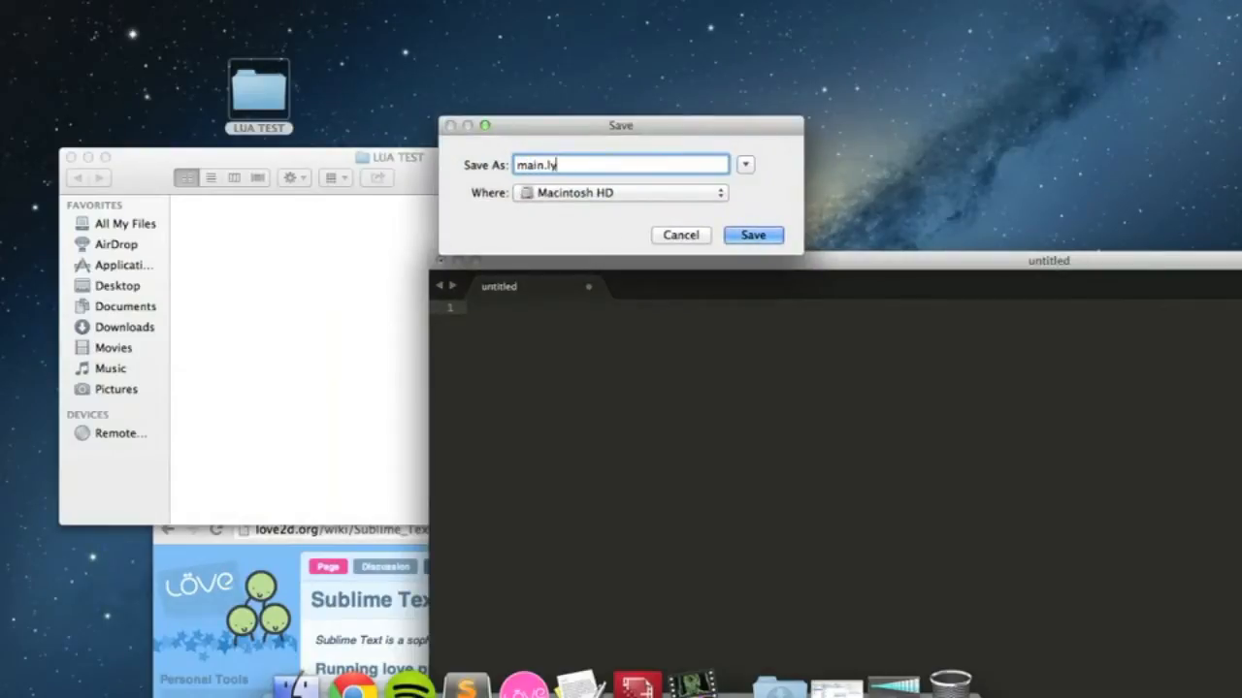
- Save the document as main.lua into Desktop > LUA TEST
click(745, 164)
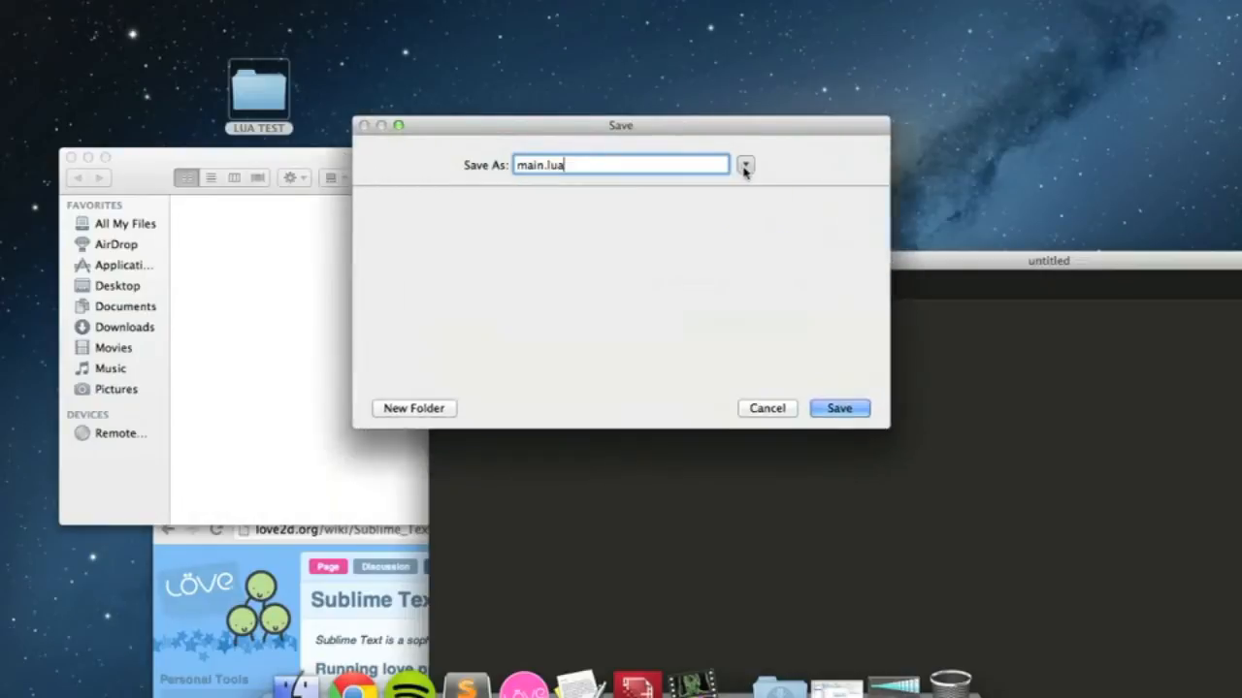
click(745, 165)
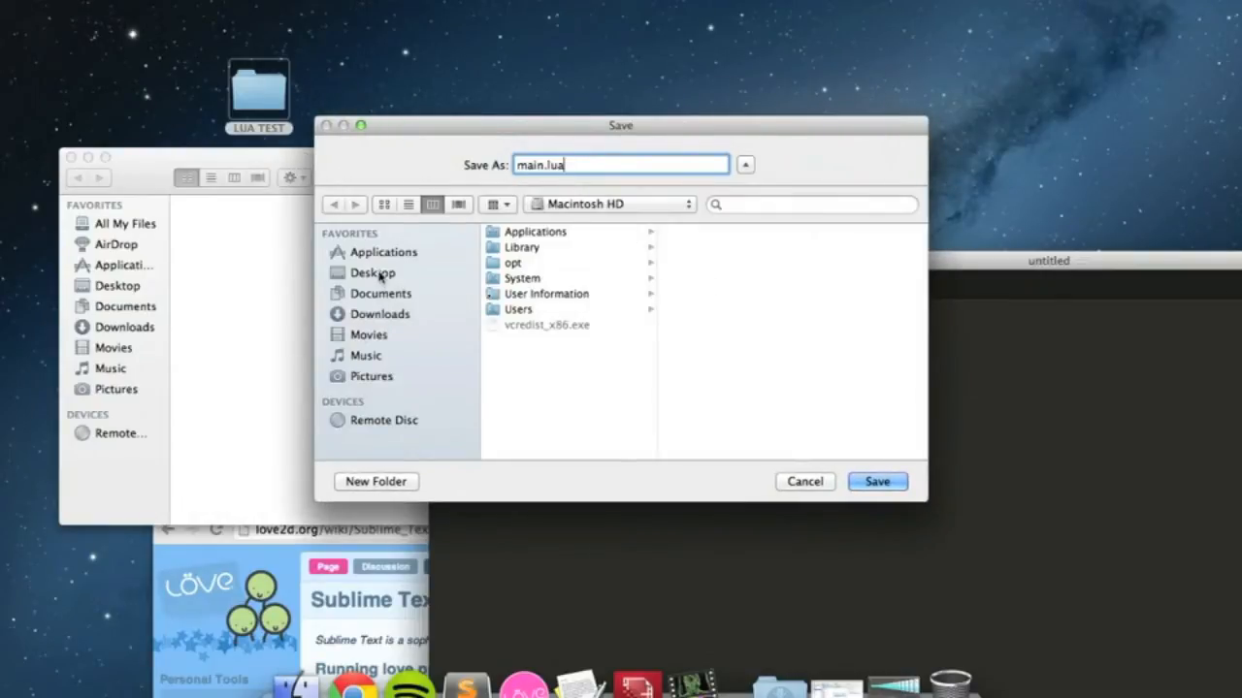
click(373, 272)
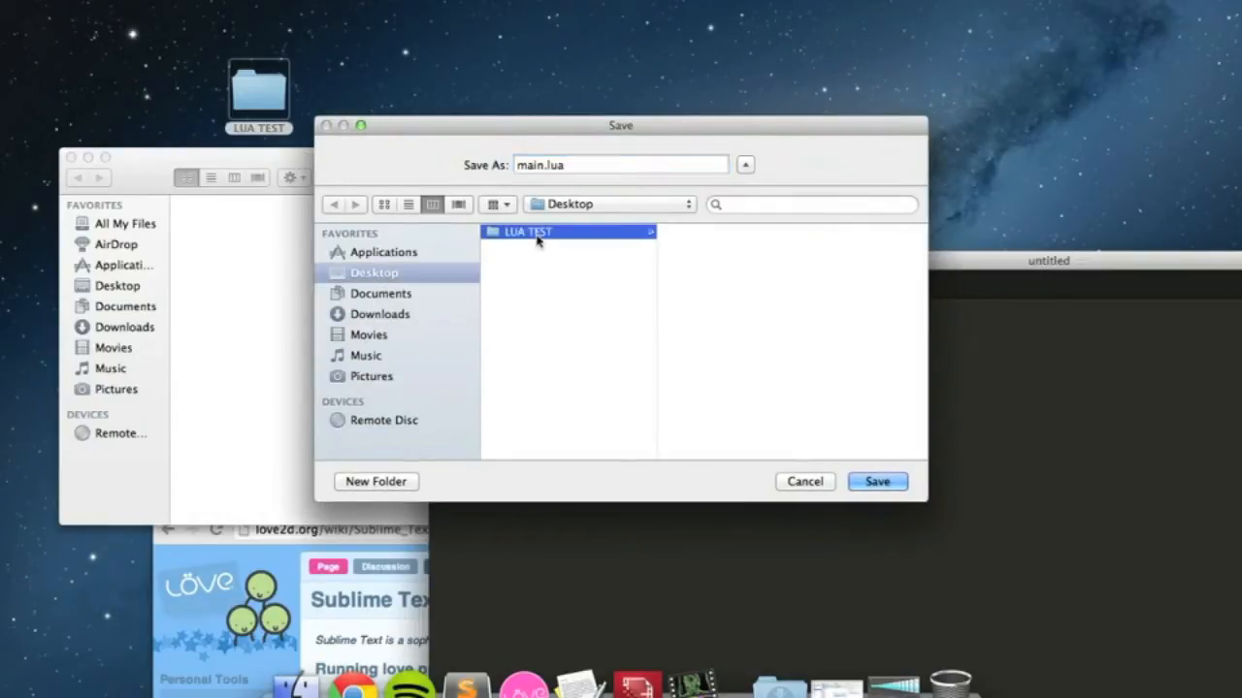
click(877, 481)
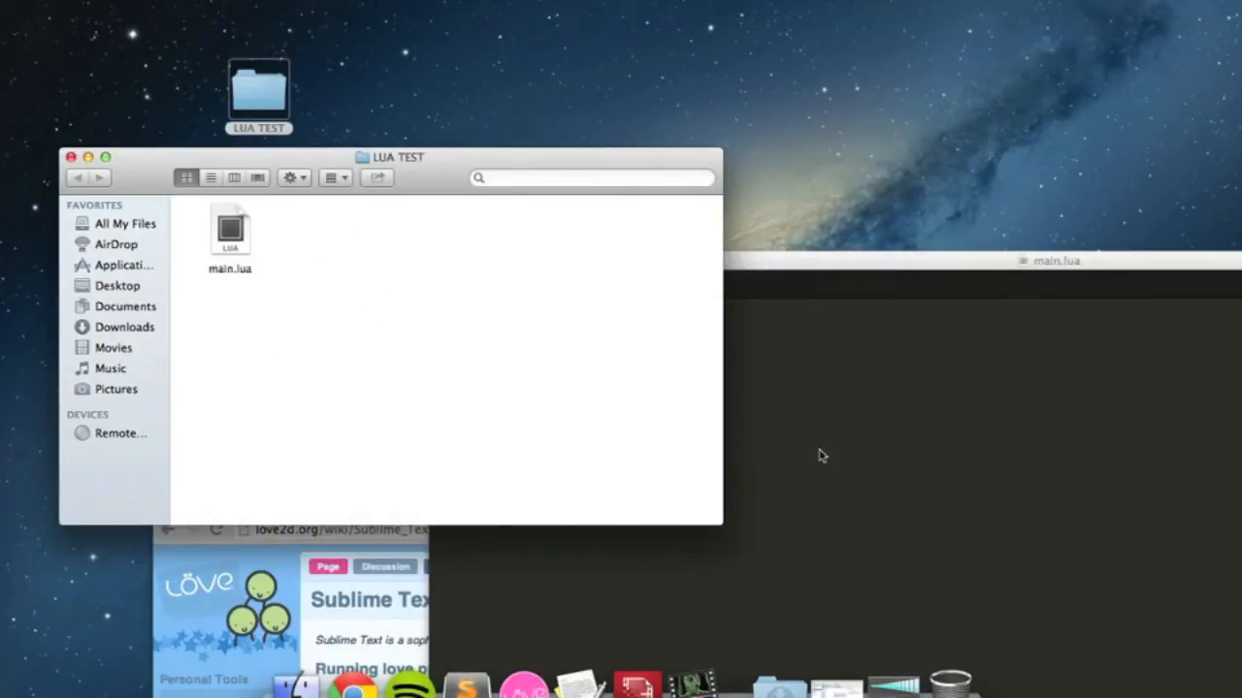
mouse_move(485, 312)
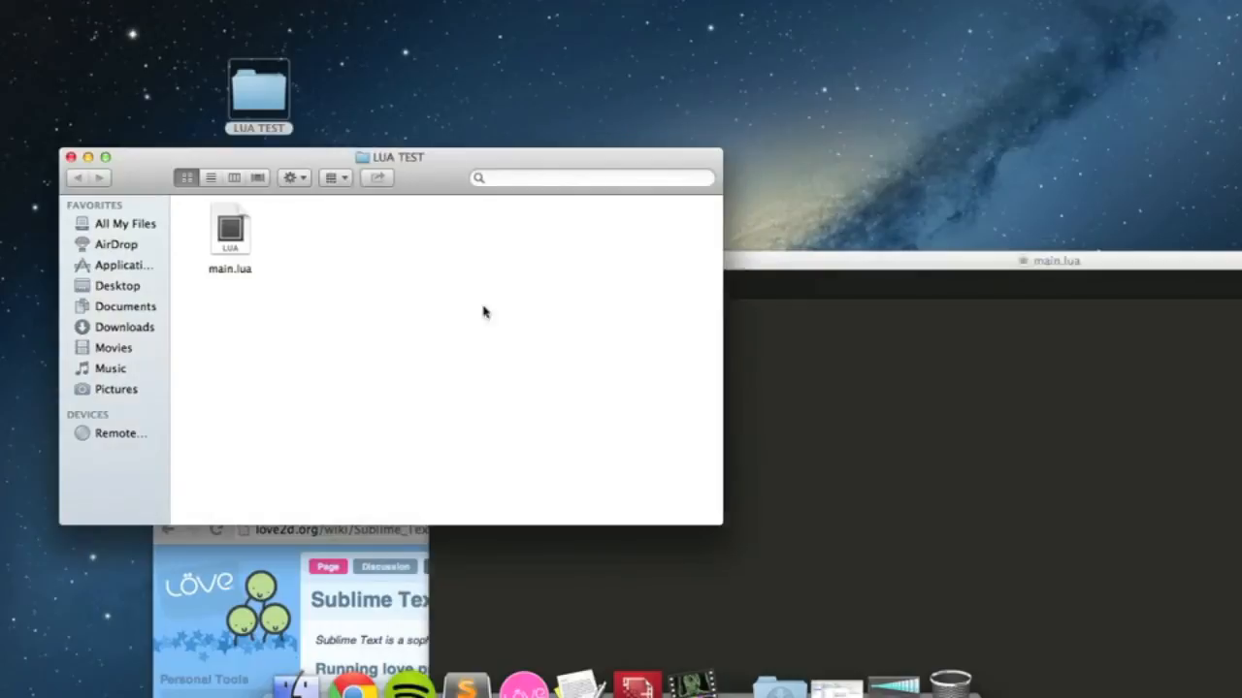
mouse_move(625, 340)
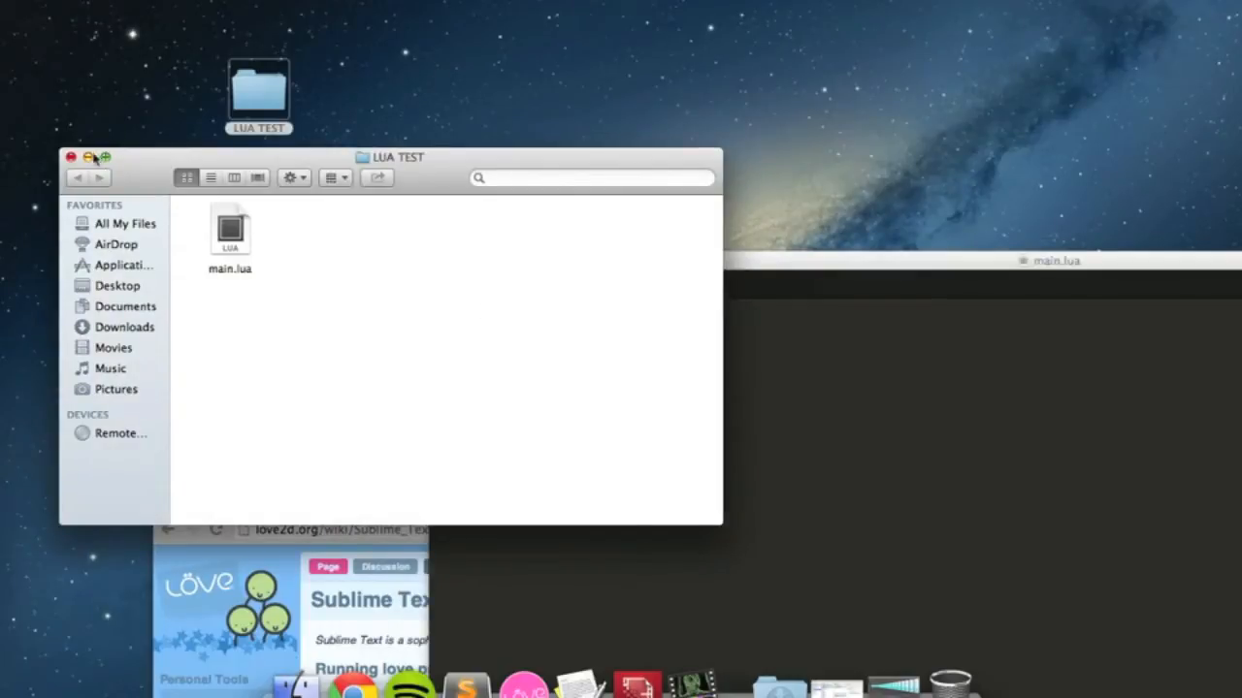
click(70, 157)
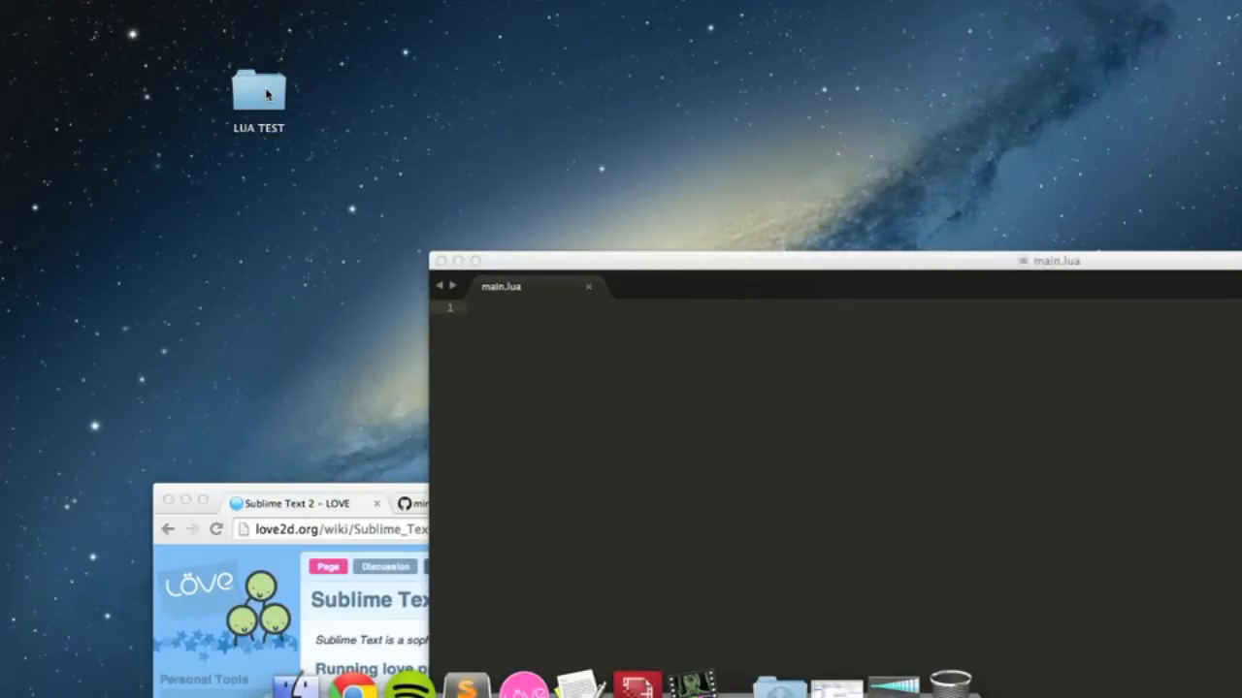
click(258, 94)
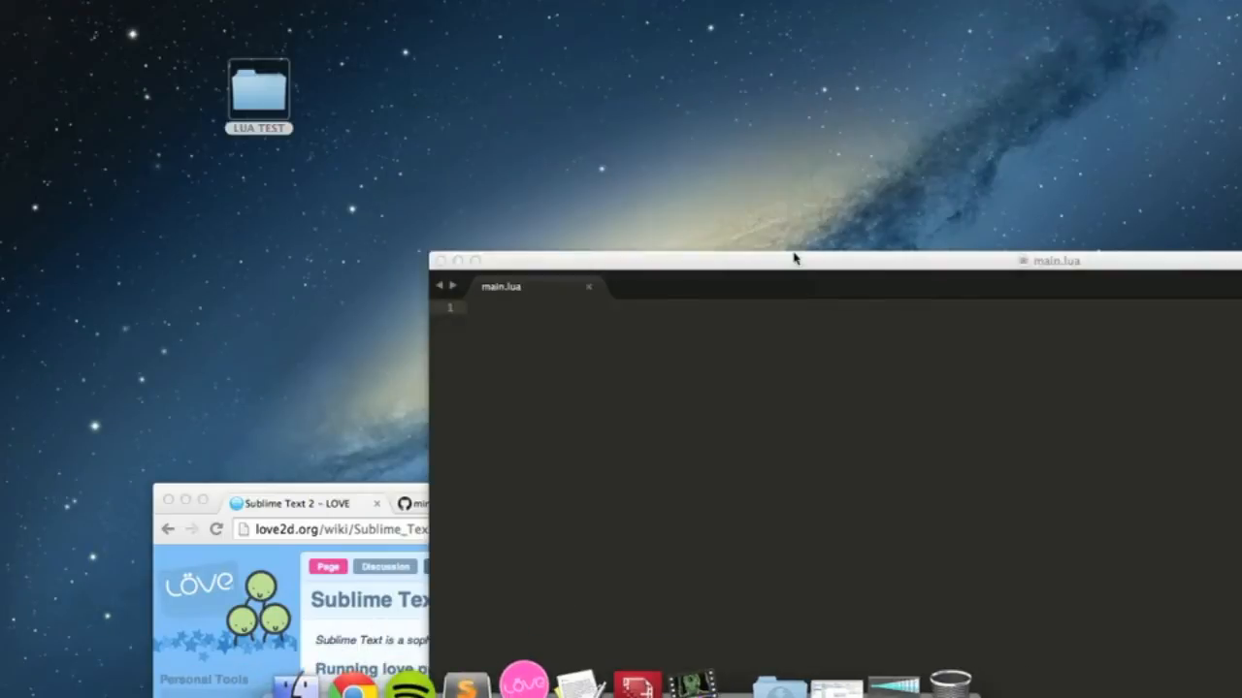
click(522, 683)
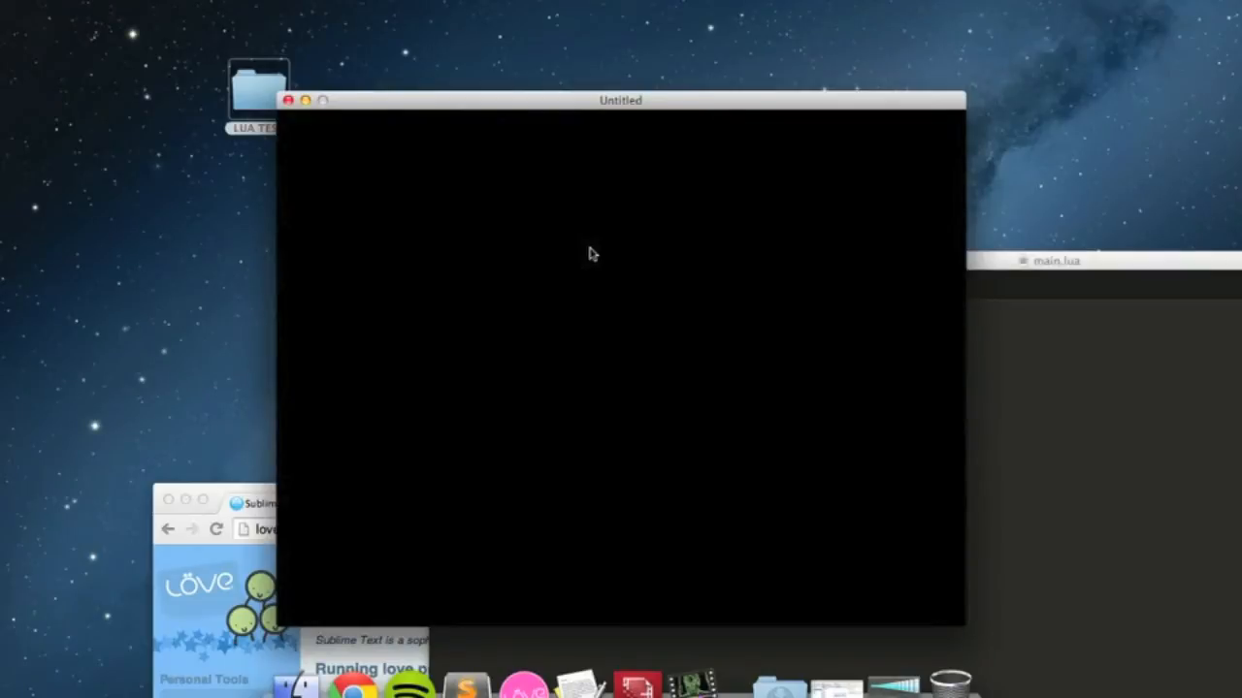
click(287, 101)
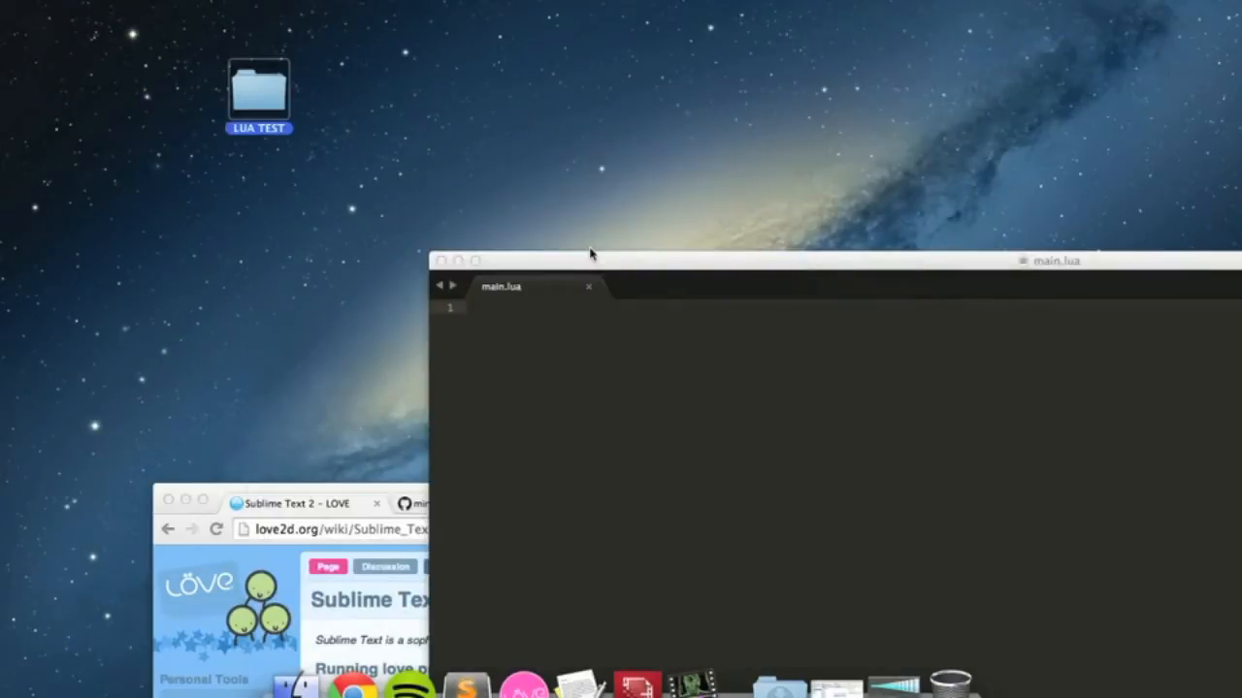
- Move the main.lua editor up and close the TextEdit outline notes with Don't Save
drag(592, 254, 547, 37)
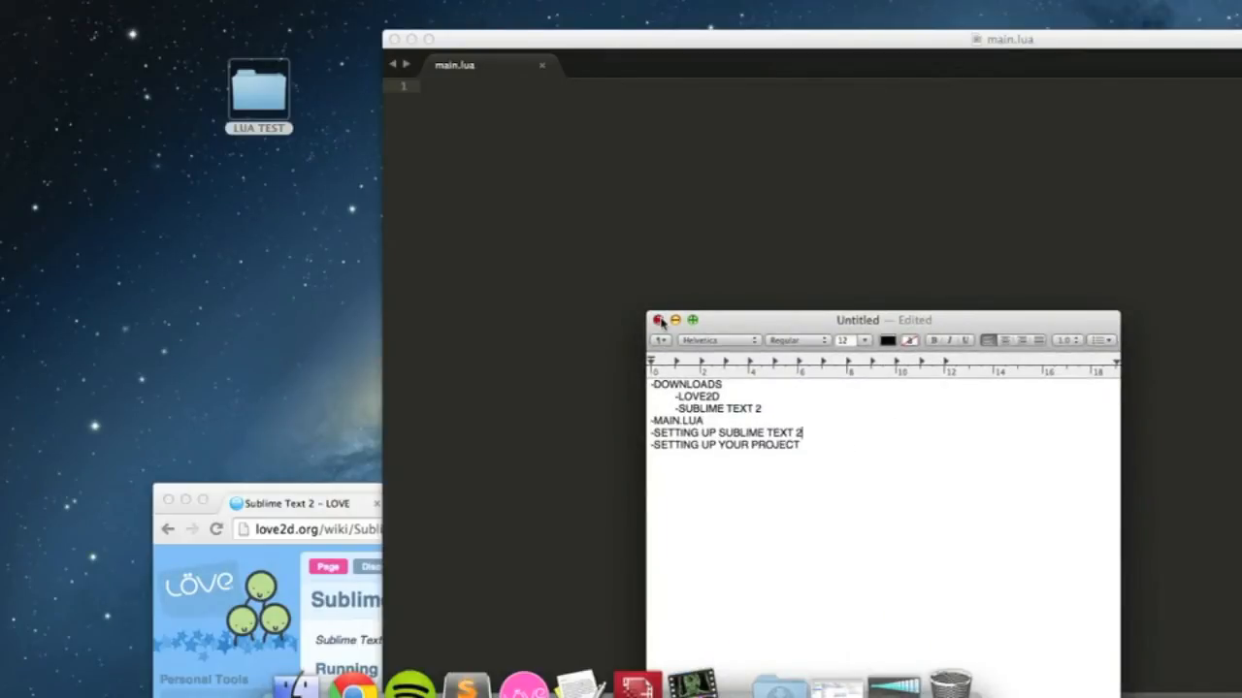
click(660, 320)
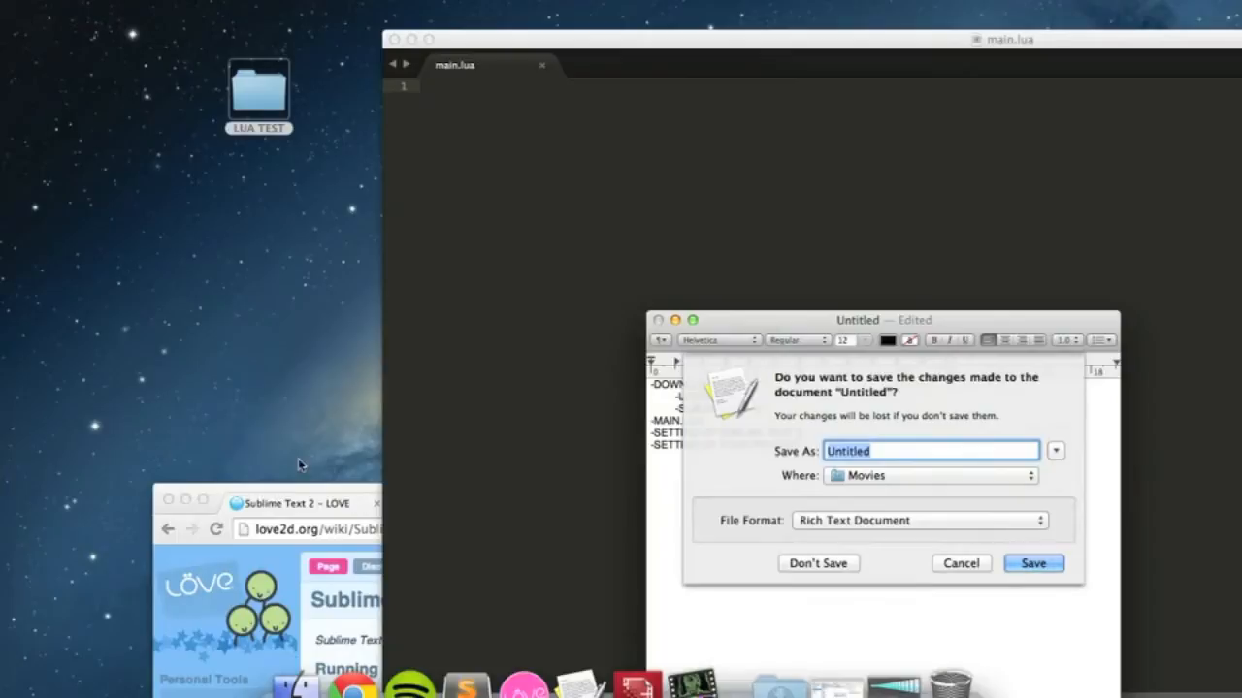
click(819, 563)
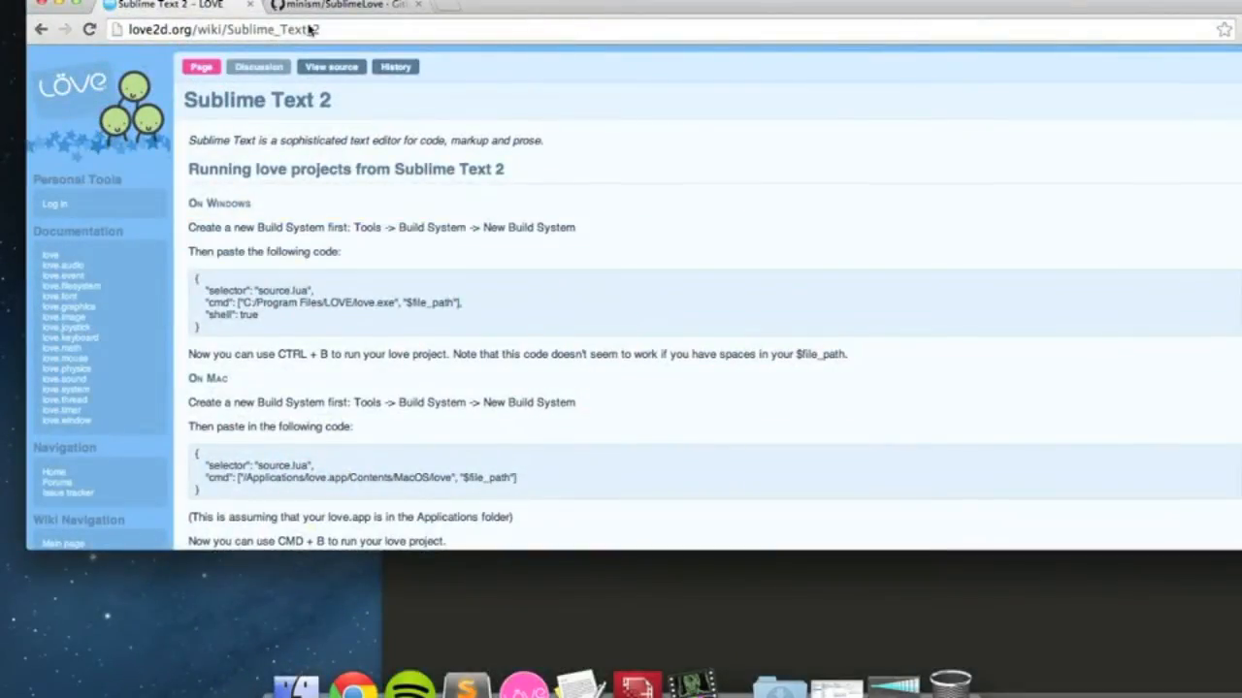
mouse_move(446, 184)
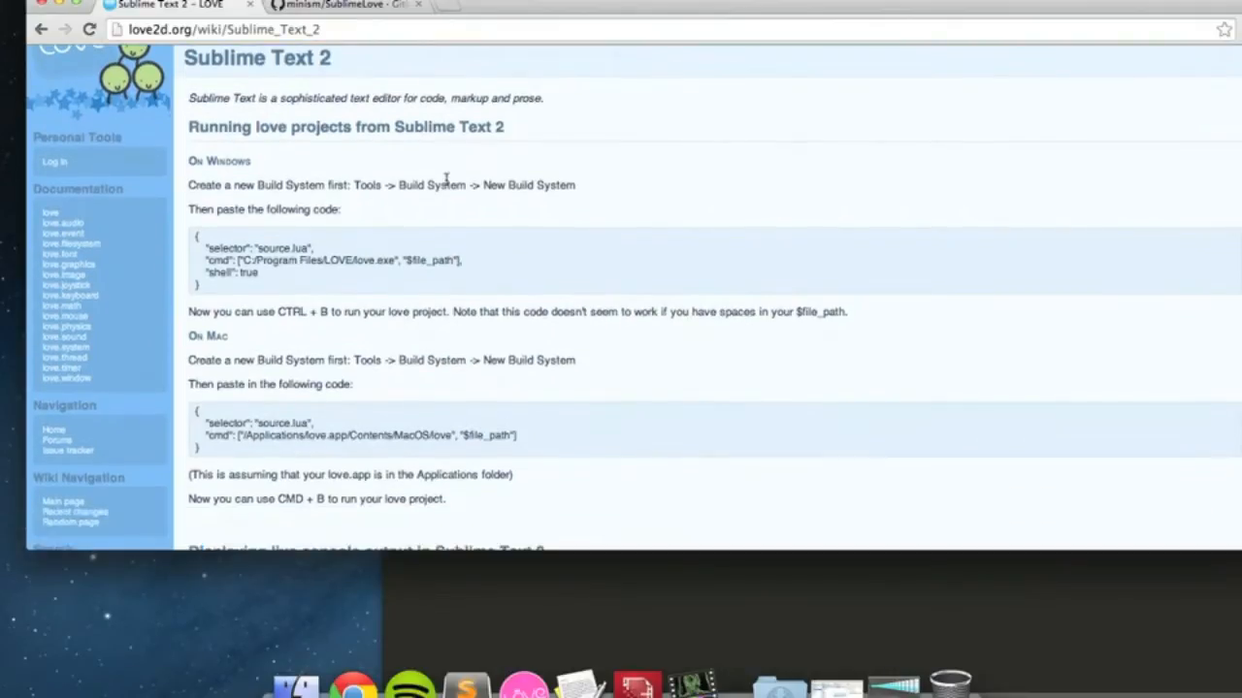
scroll(down, 3)
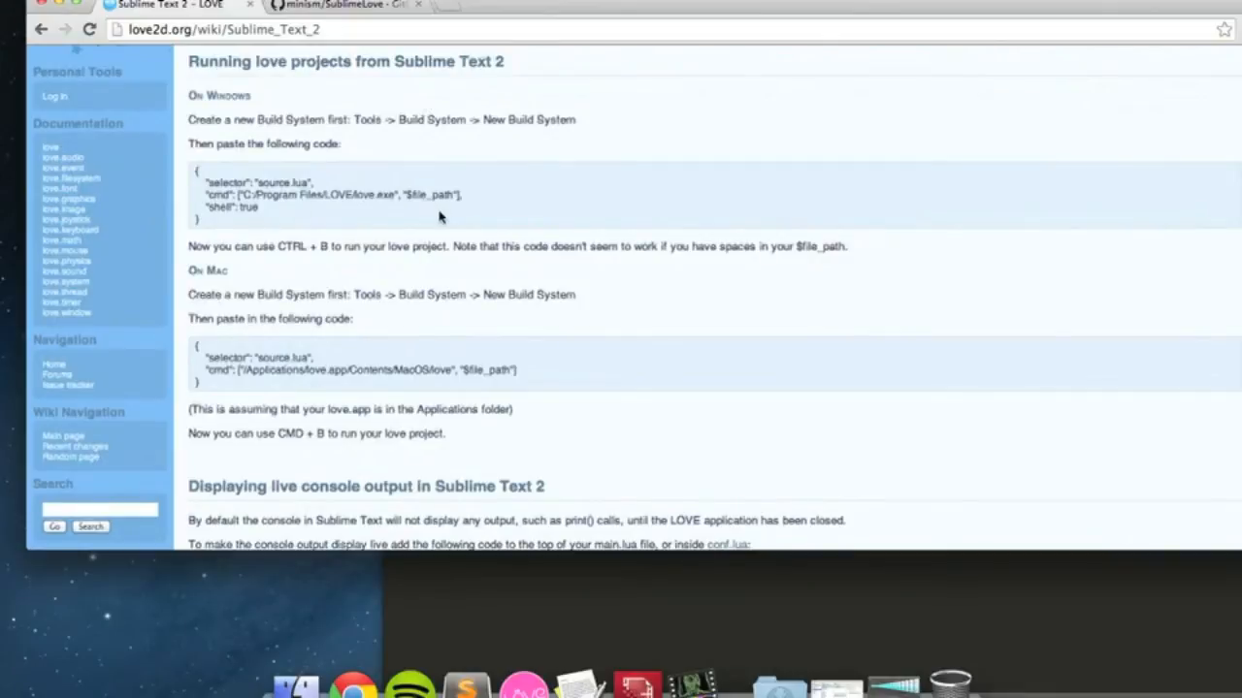
scroll(up, 3)
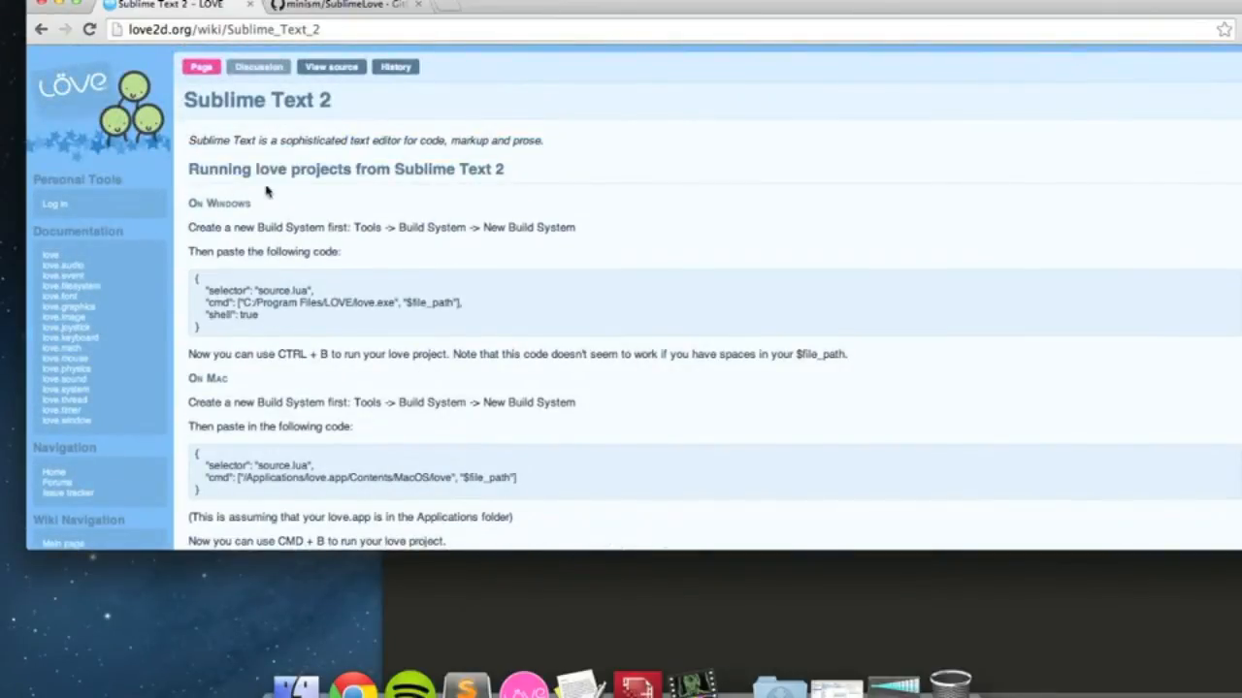
mouse_move(470, 54)
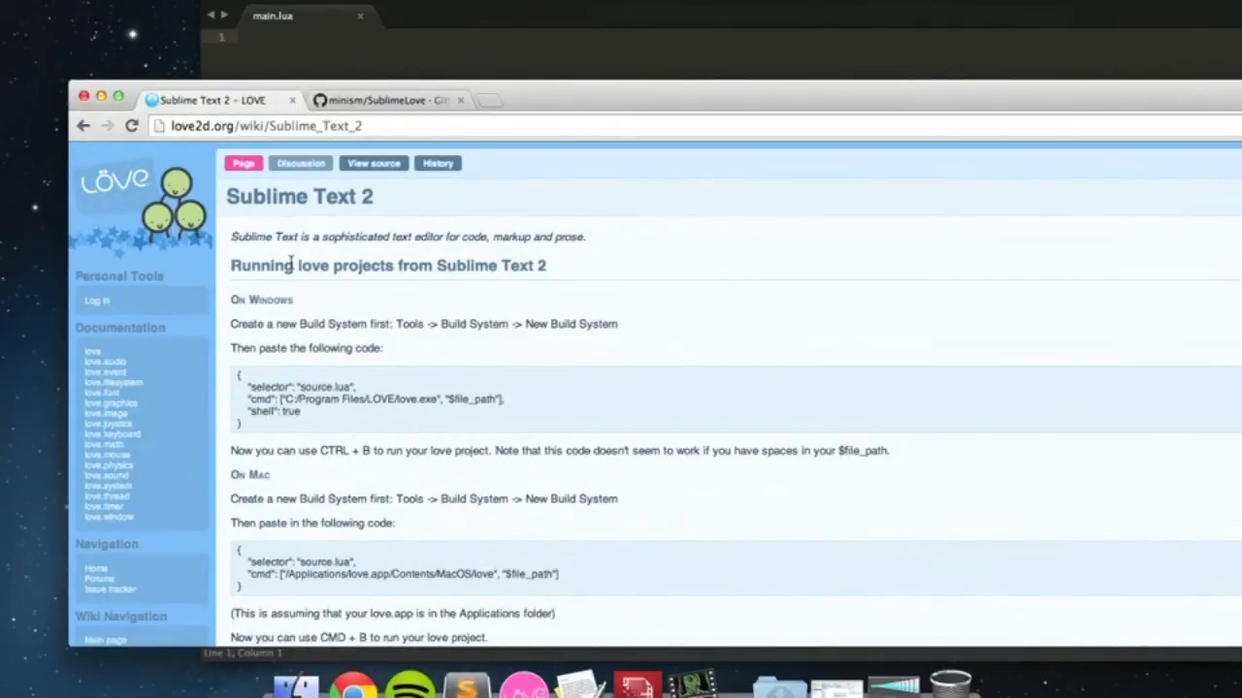
click(641, 38)
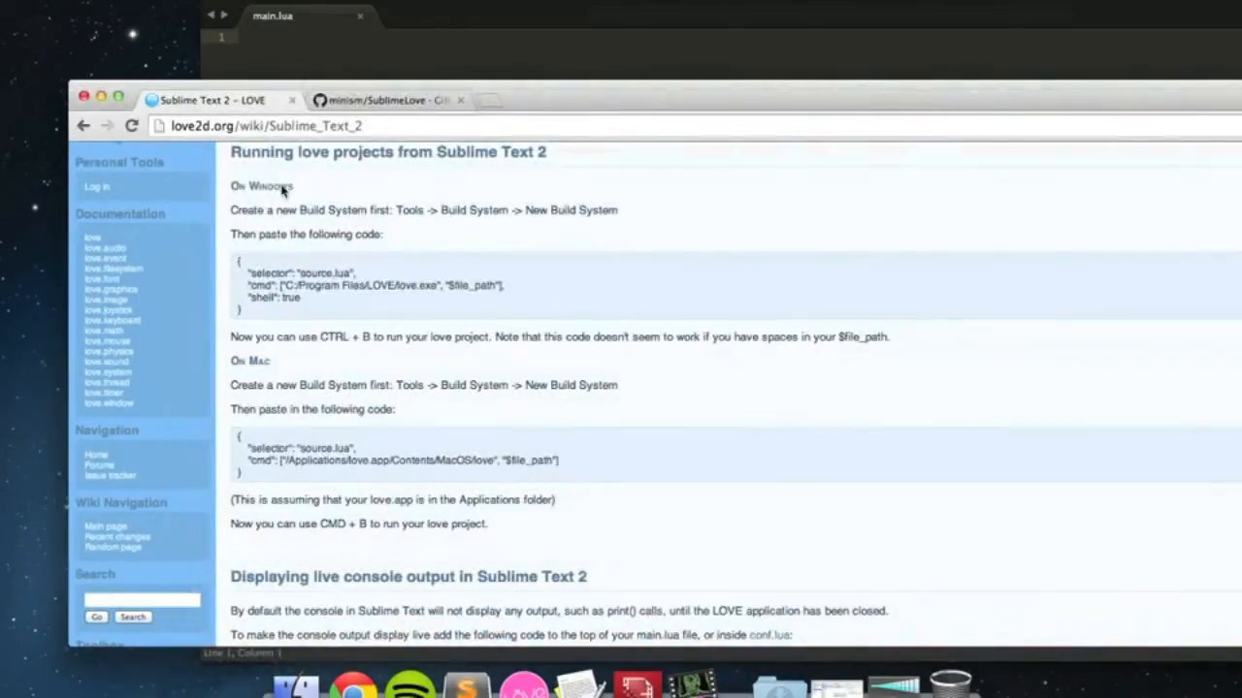
mouse_move(444, 225)
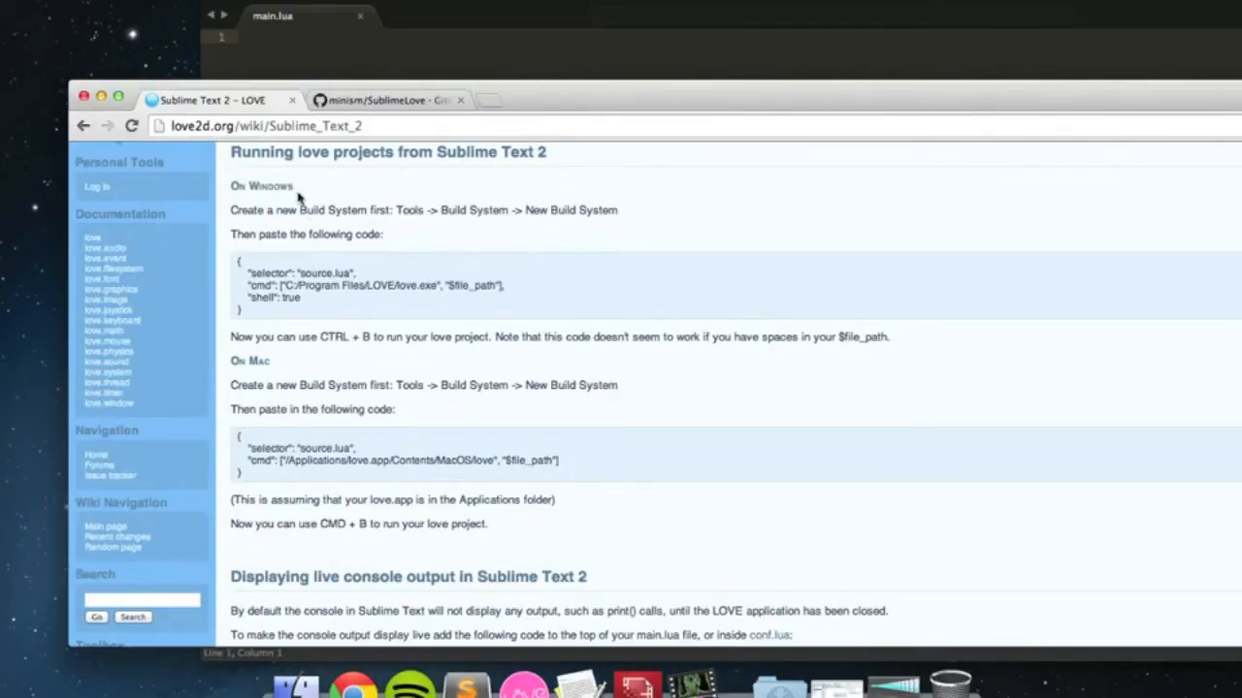
mouse_move(245, 402)
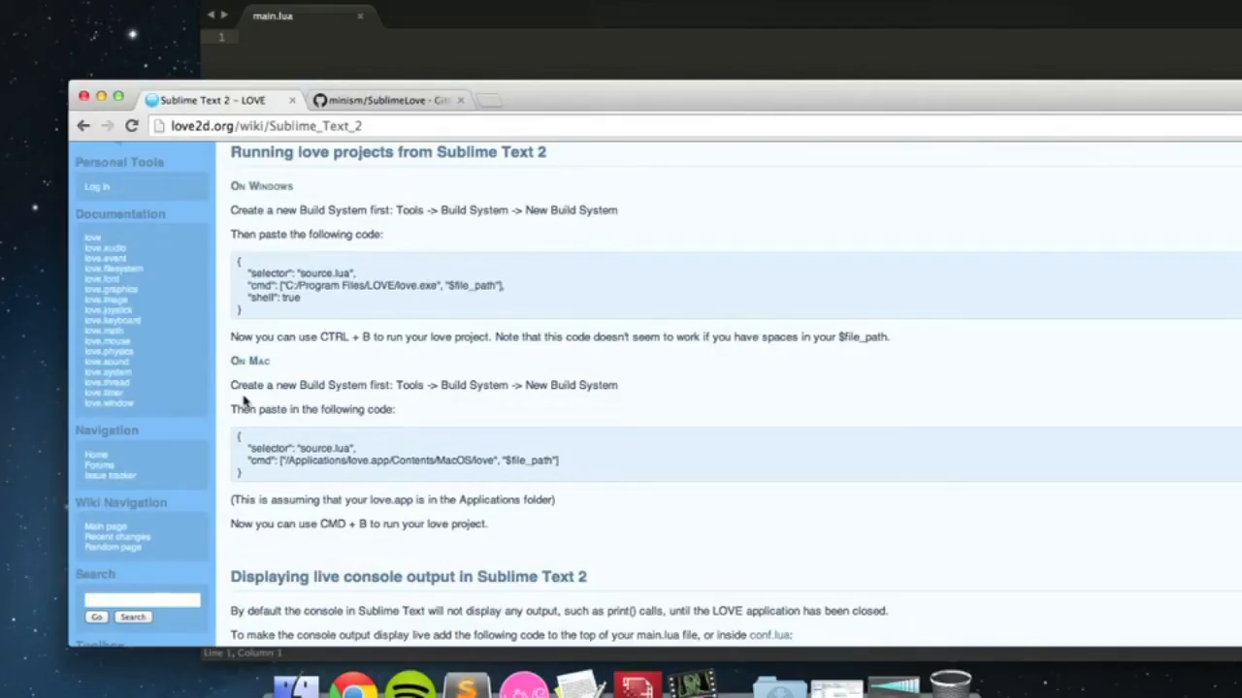
click(617, 38)
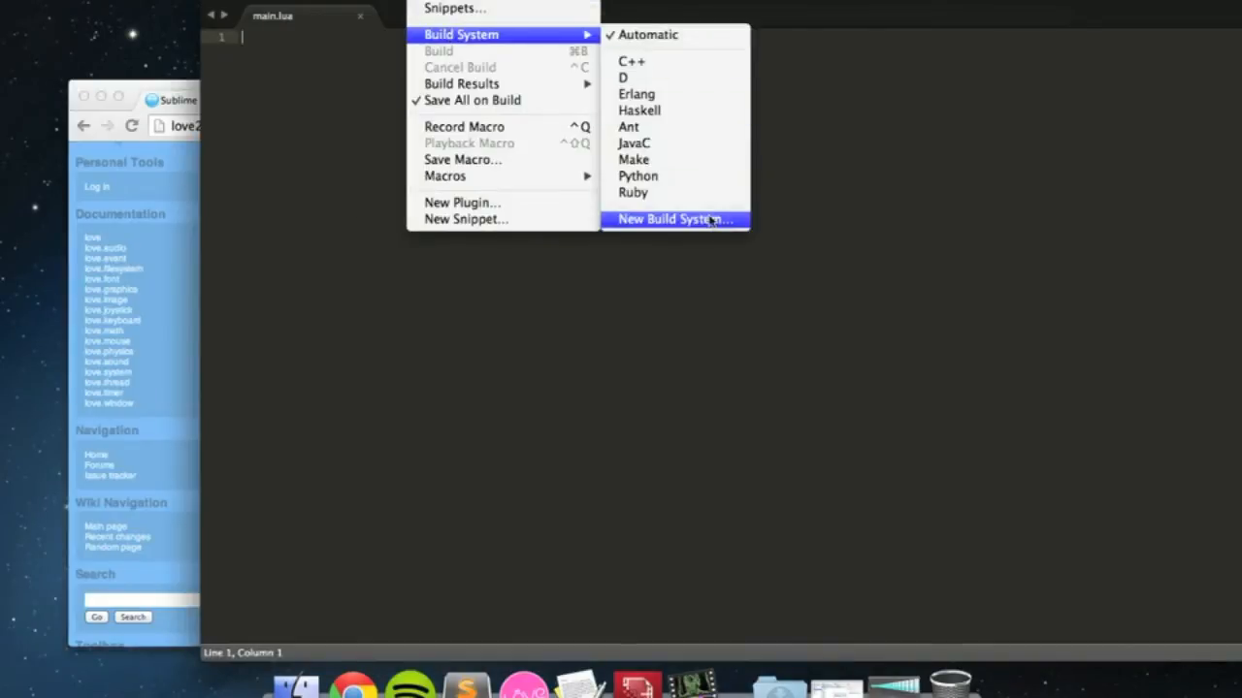
- Create a new build system with the Mac code pointing at /Applications/love 0.9.1.app
click(673, 218)
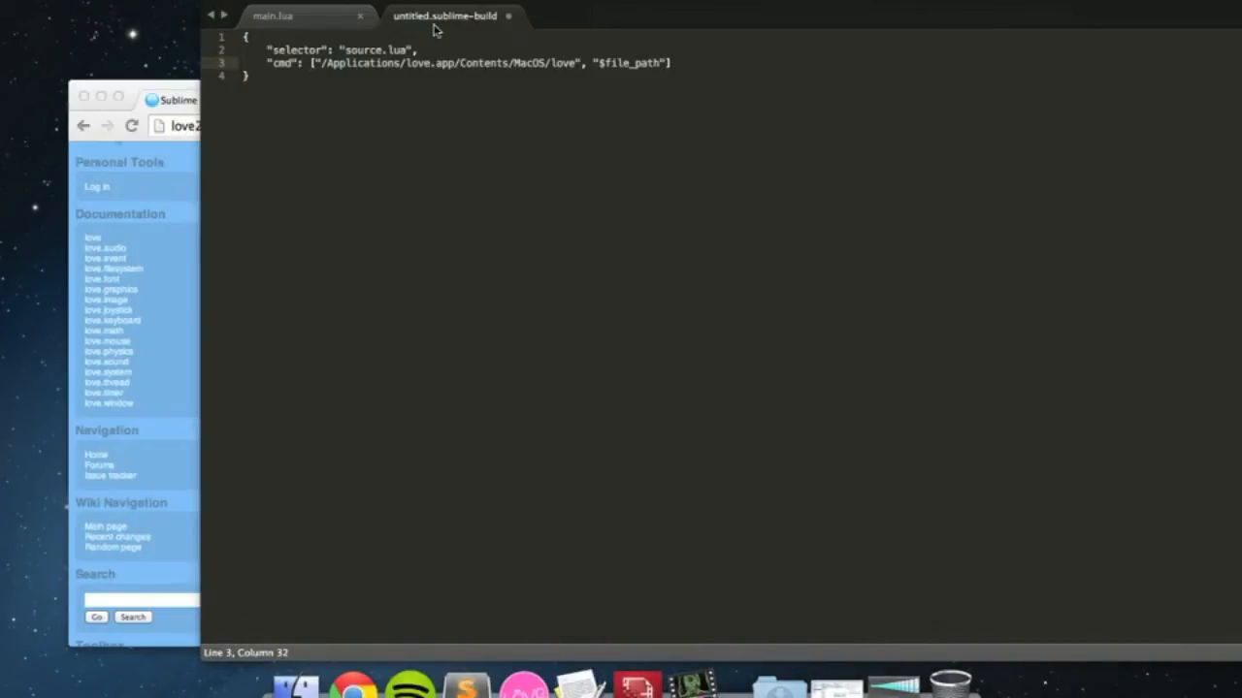
text(0/)
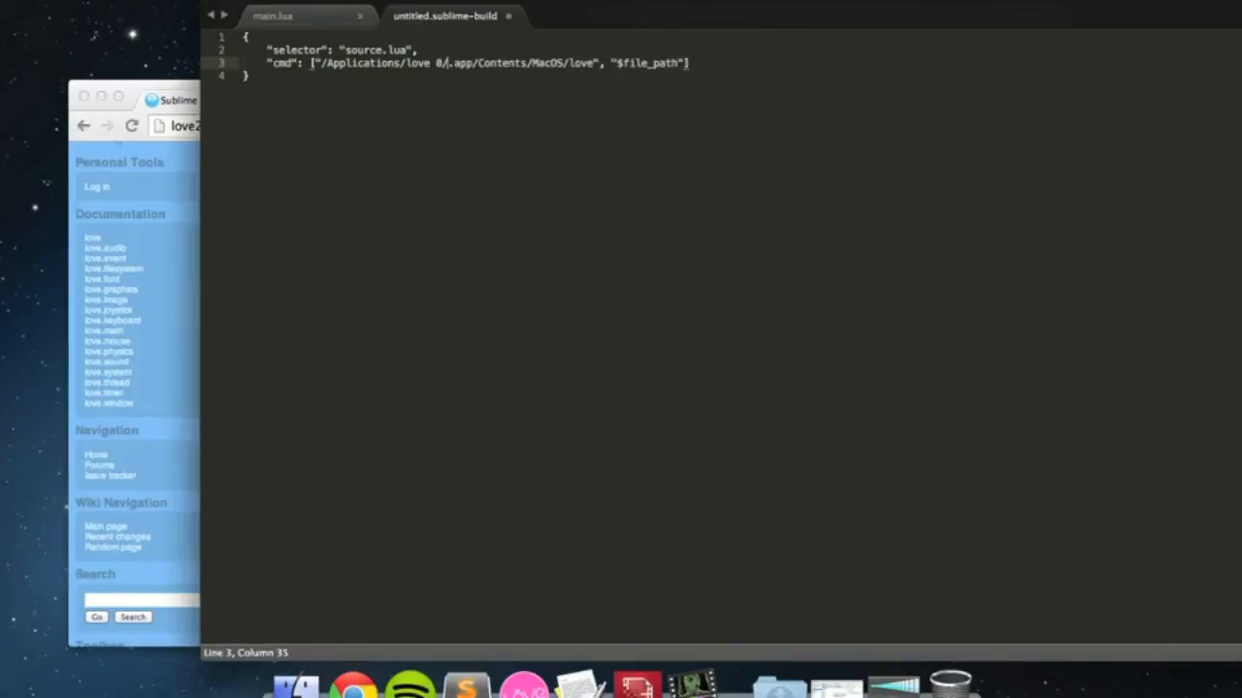
text(.9.1)
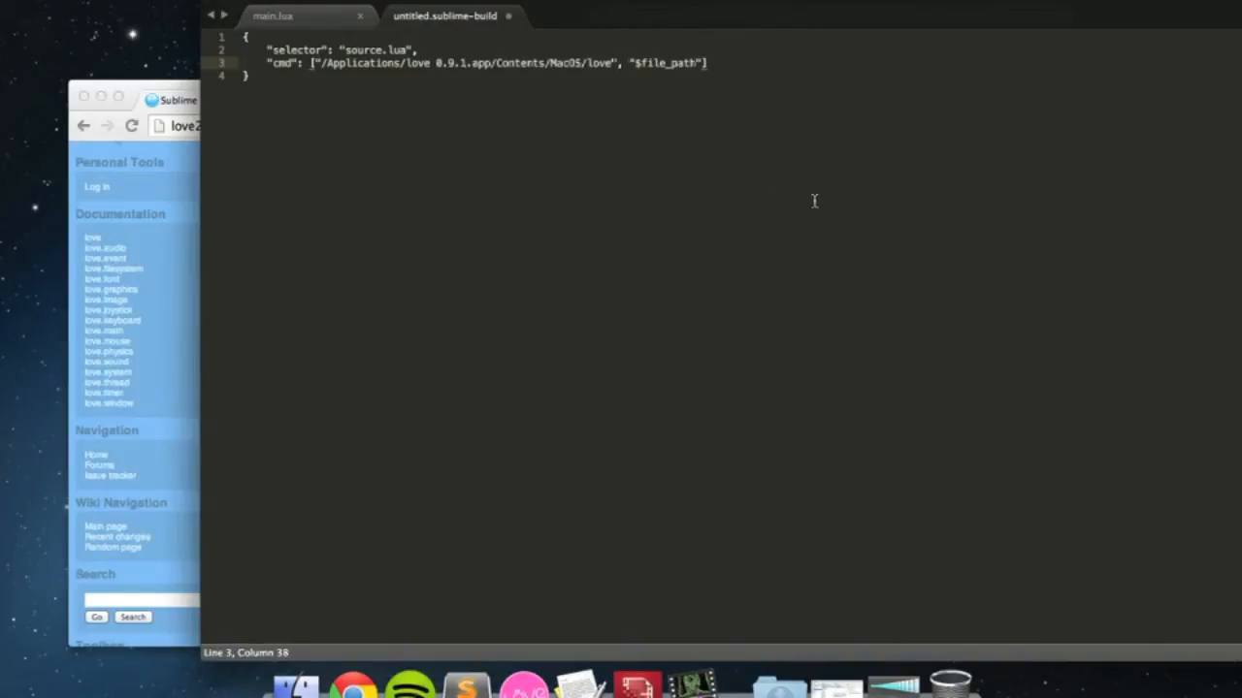
- Save it as love 0.9.1 and select it as the active build system
key(cmd+s)
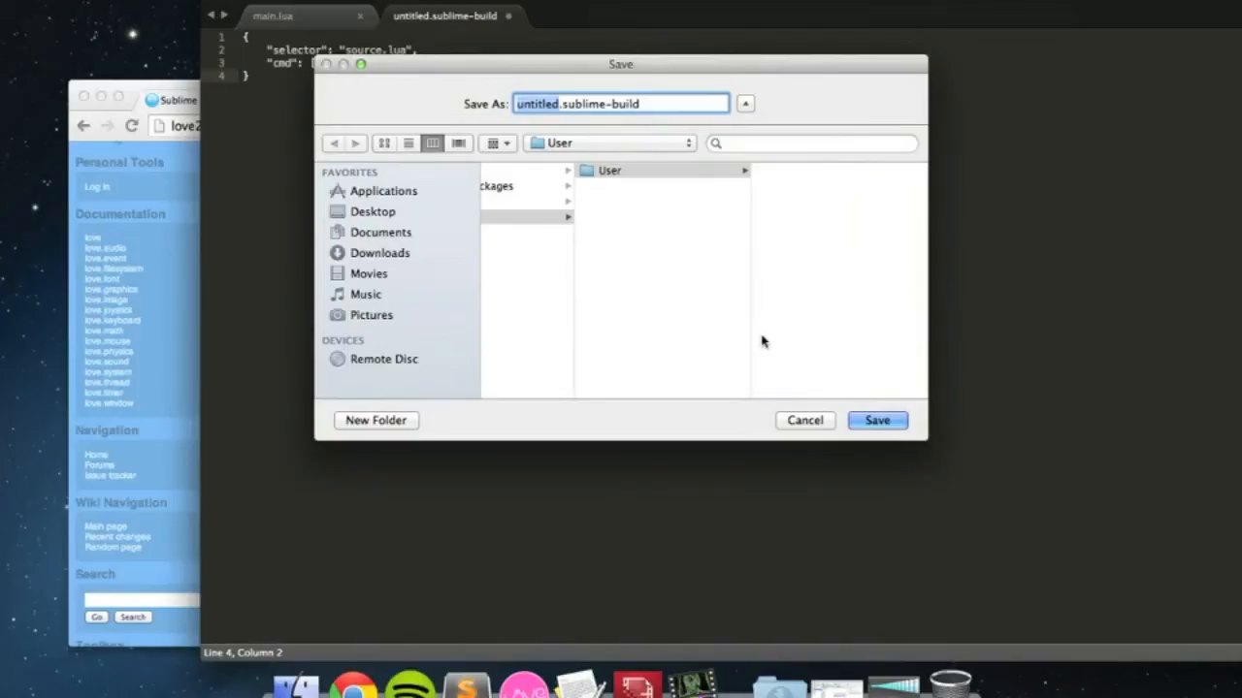
text(love 0.)
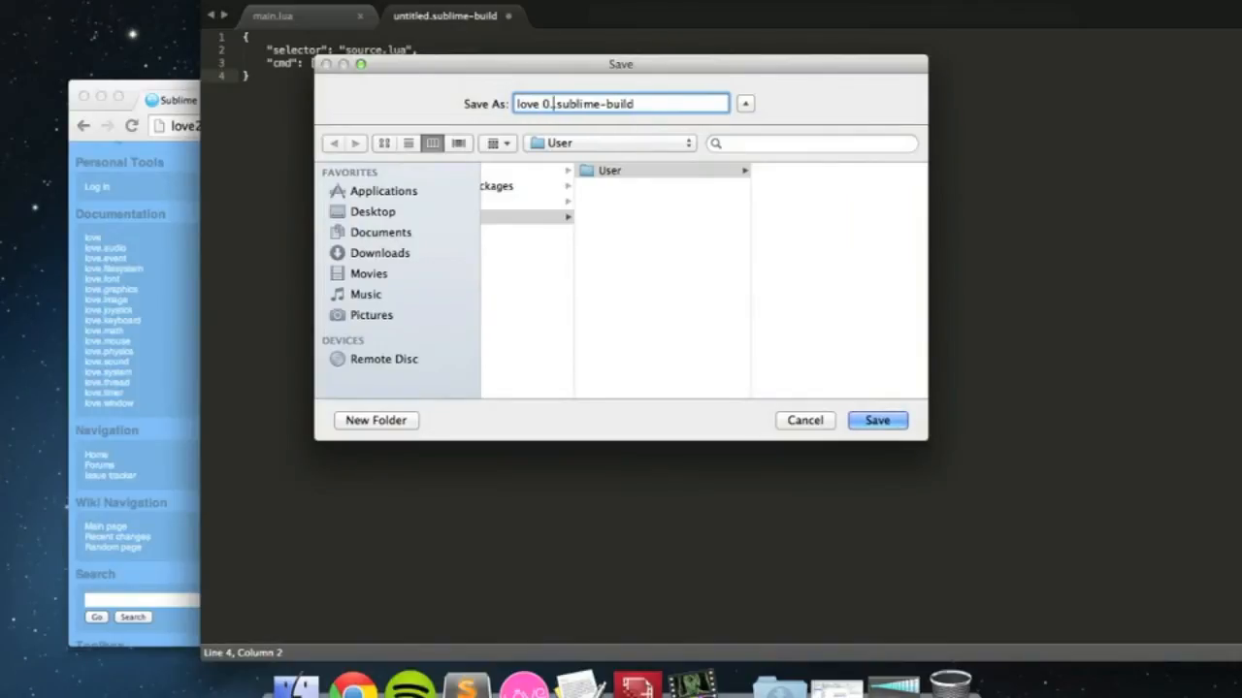
click(877, 419)
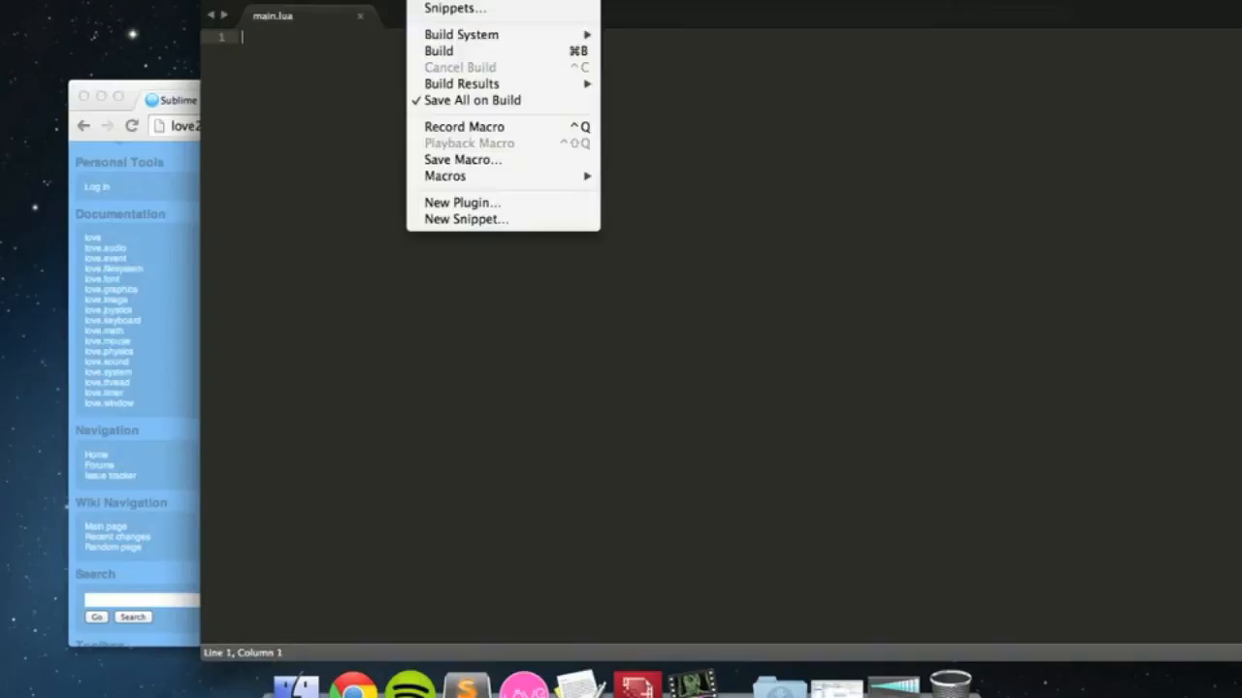
click(462, 35)
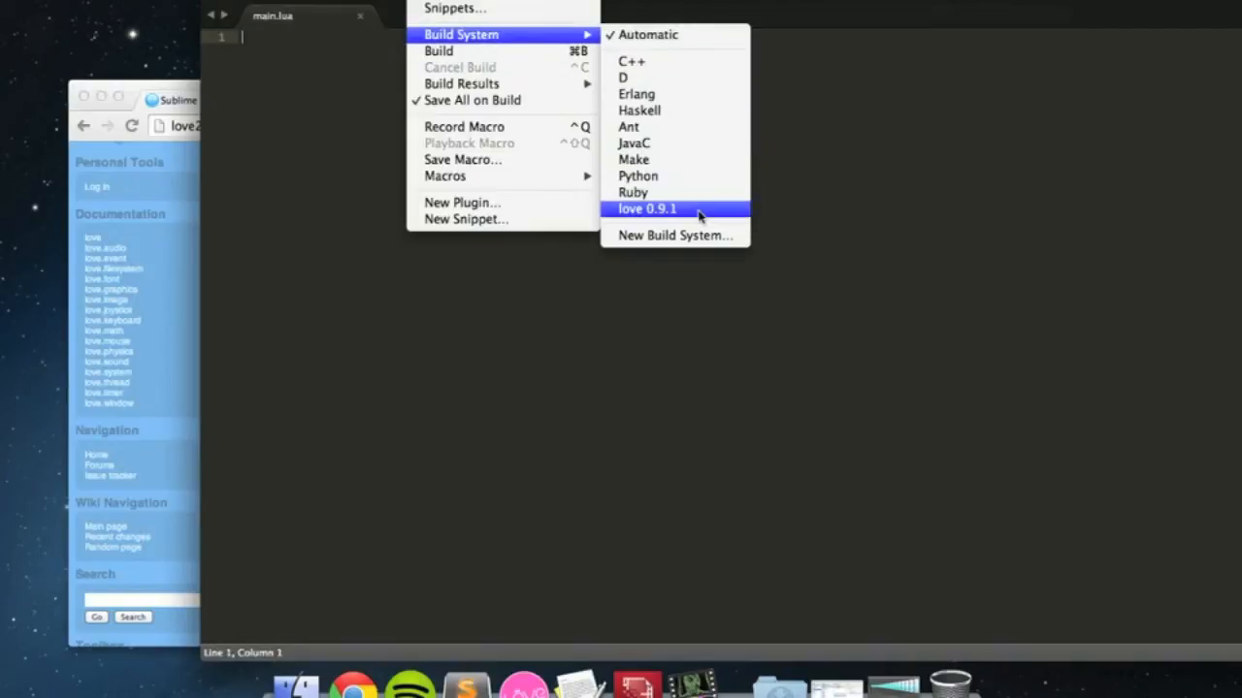
click(646, 209)
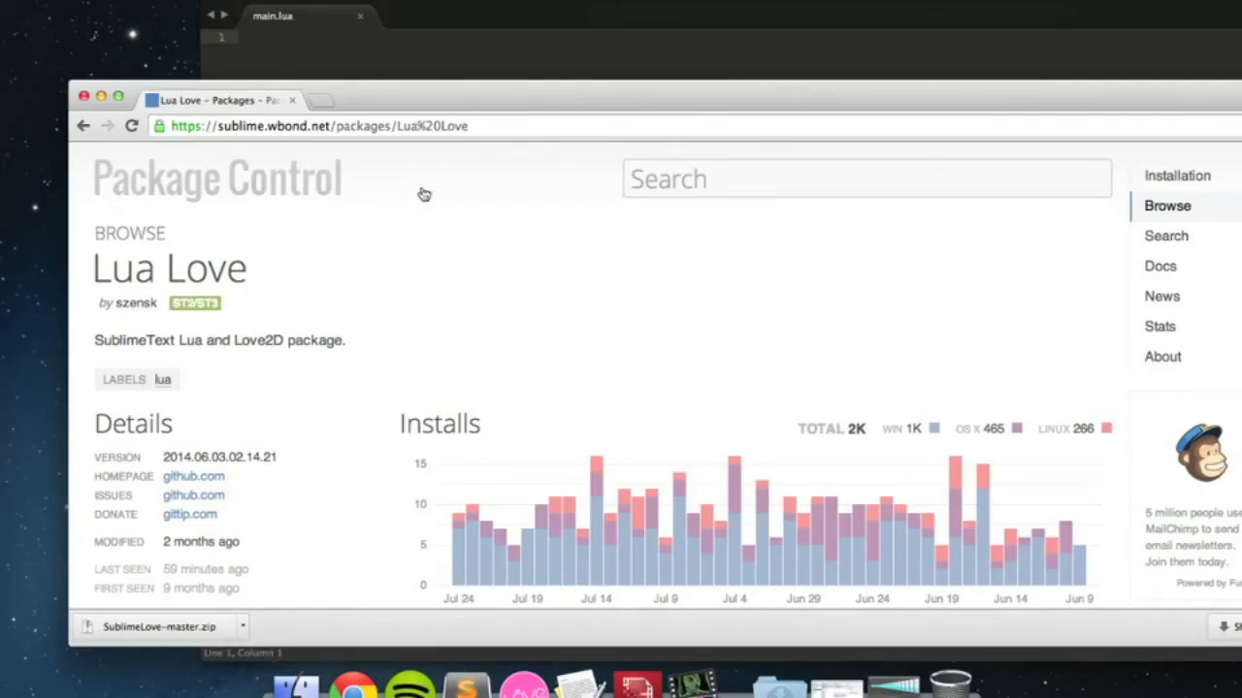
- Scroll through the Lua Love package description and installation notes, returning to the Google results
scroll(down, 3)
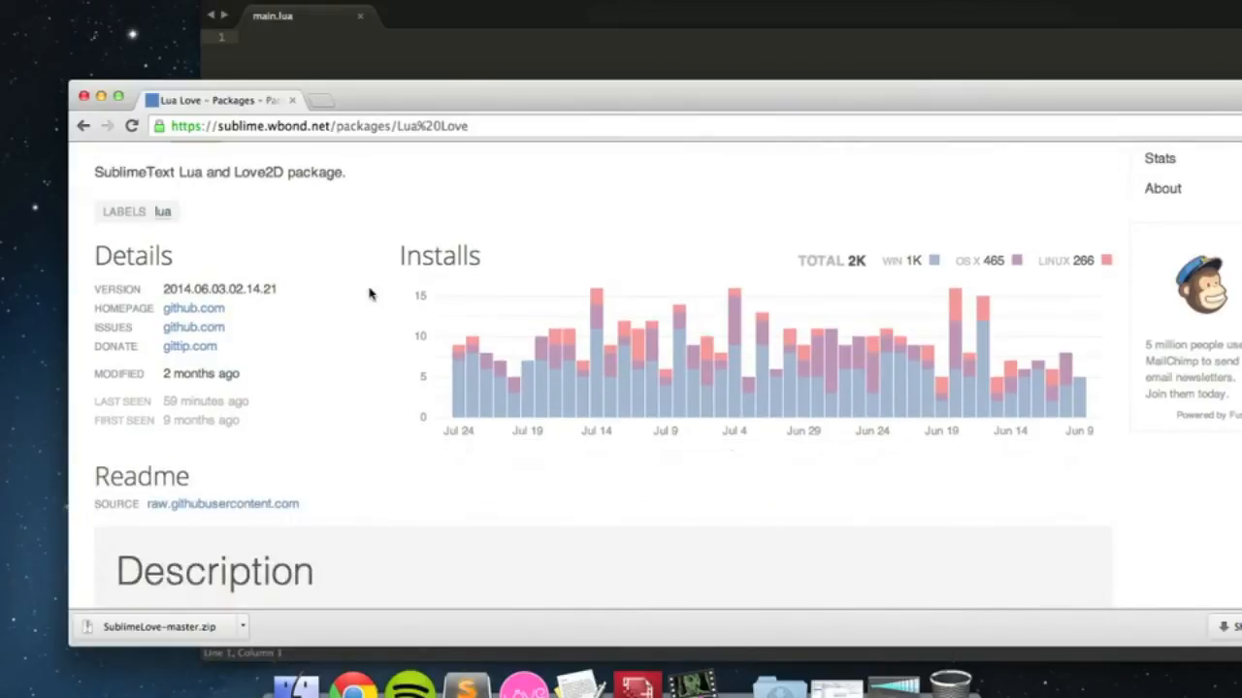
scroll(down, 3)
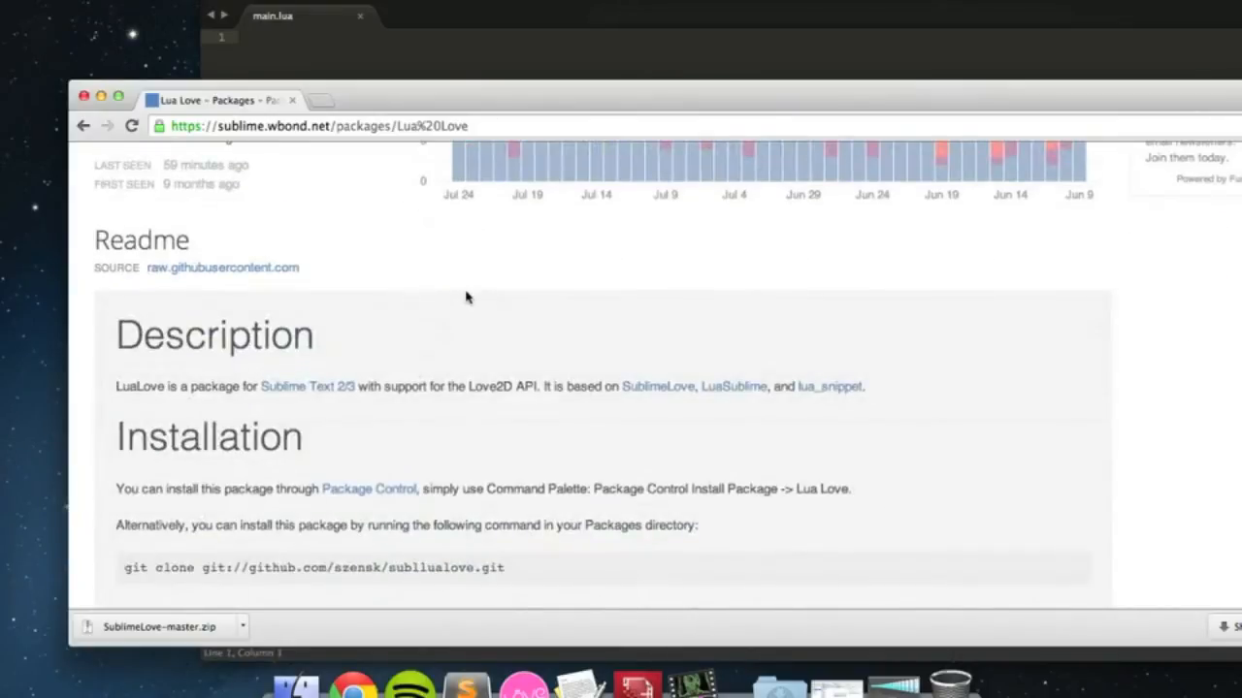
mouse_move(567, 378)
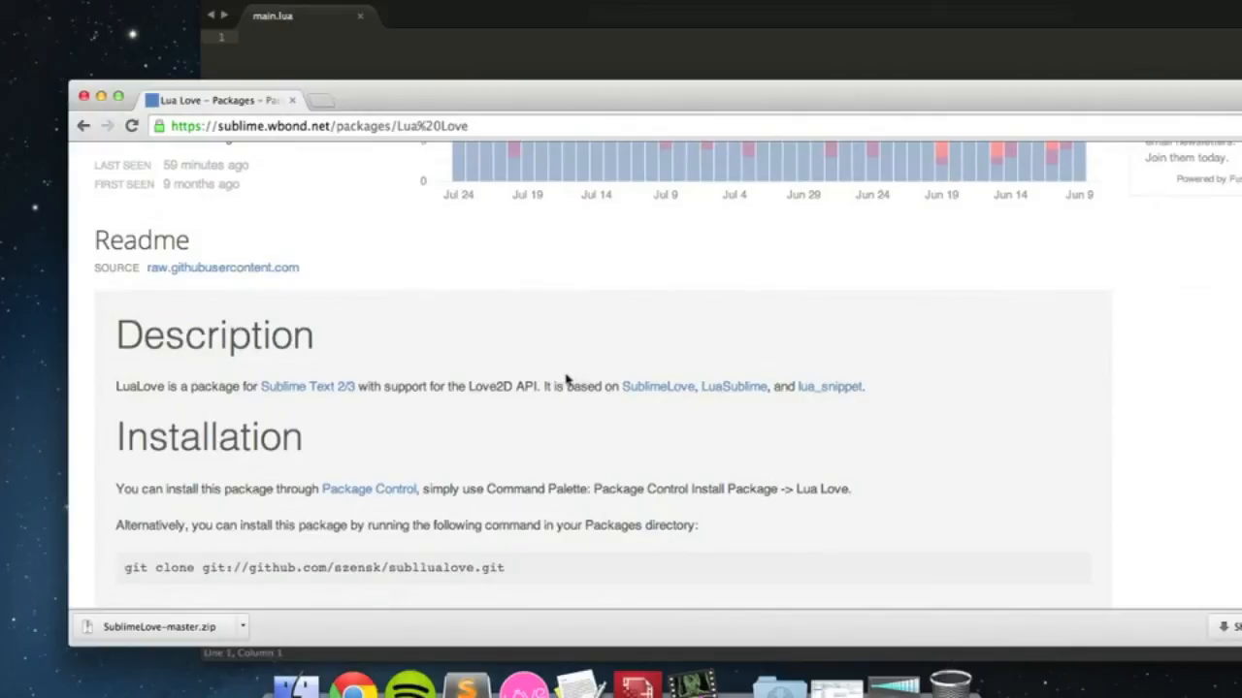
mouse_move(516, 271)
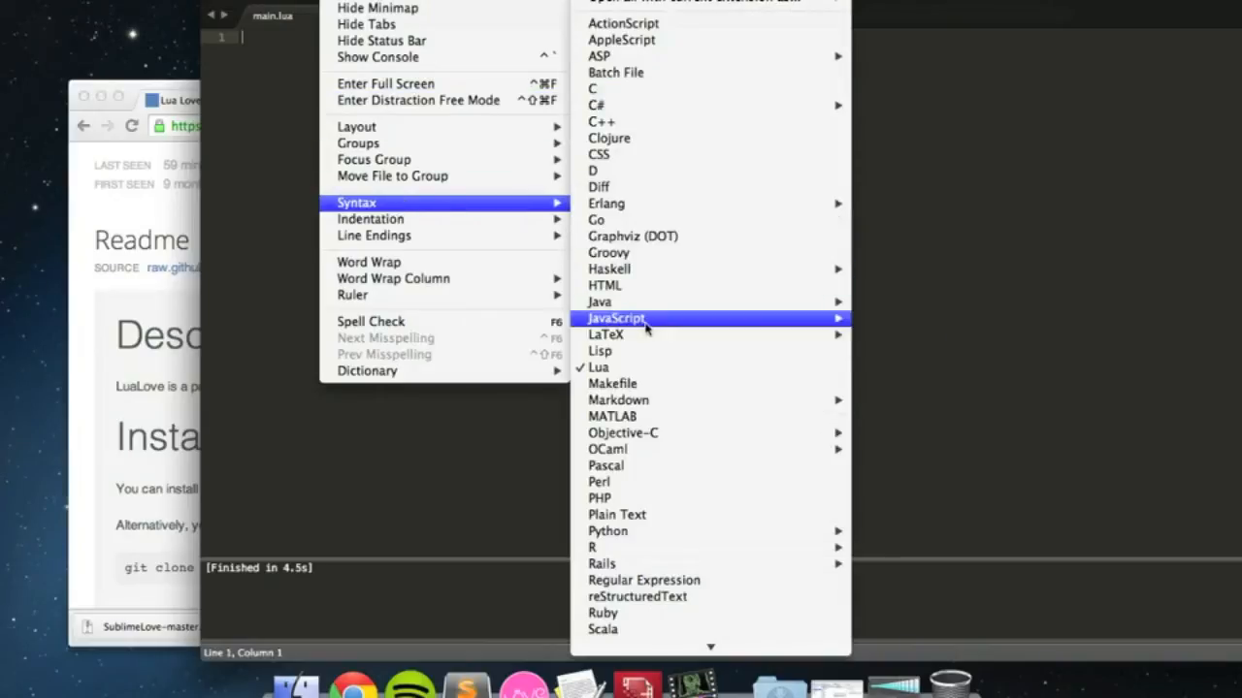
mouse_move(631, 367)
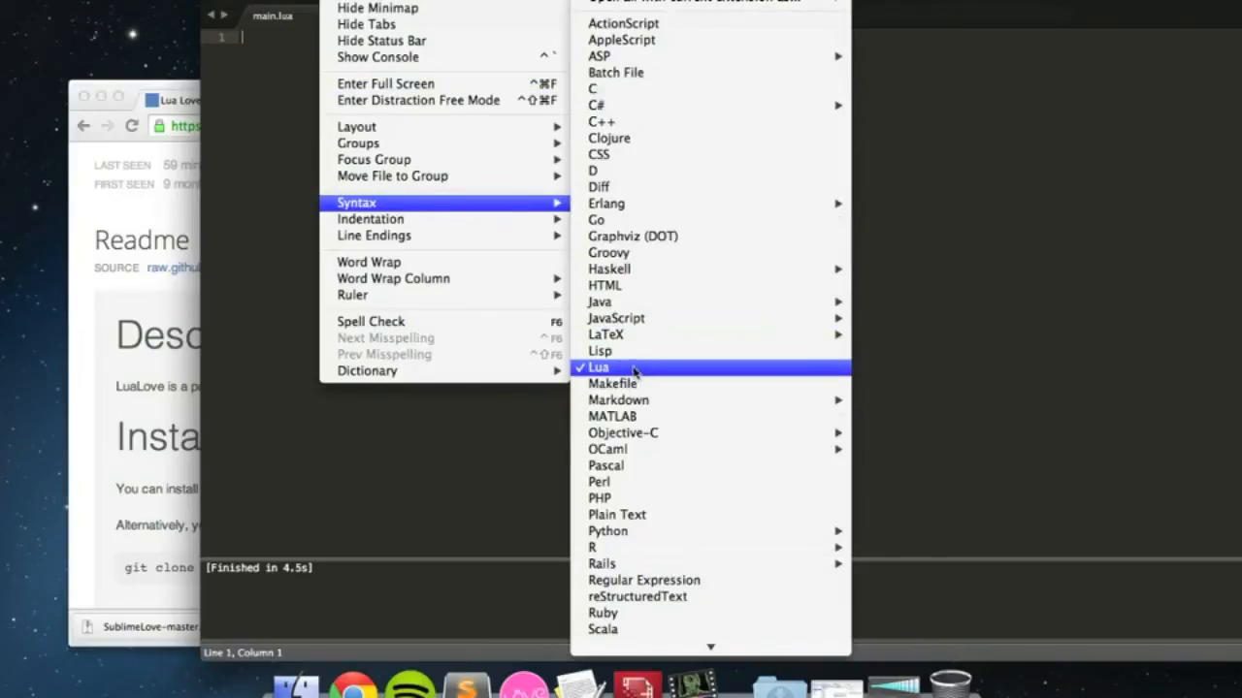
click(597, 367)
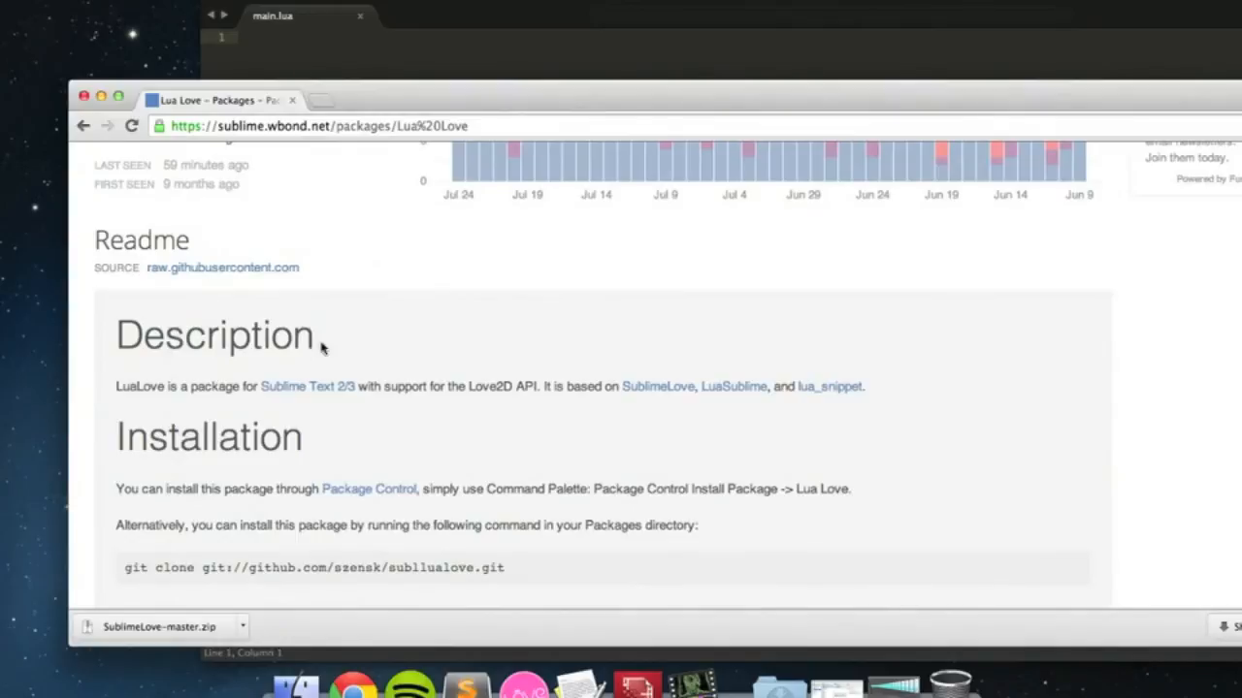
mouse_move(694, 400)
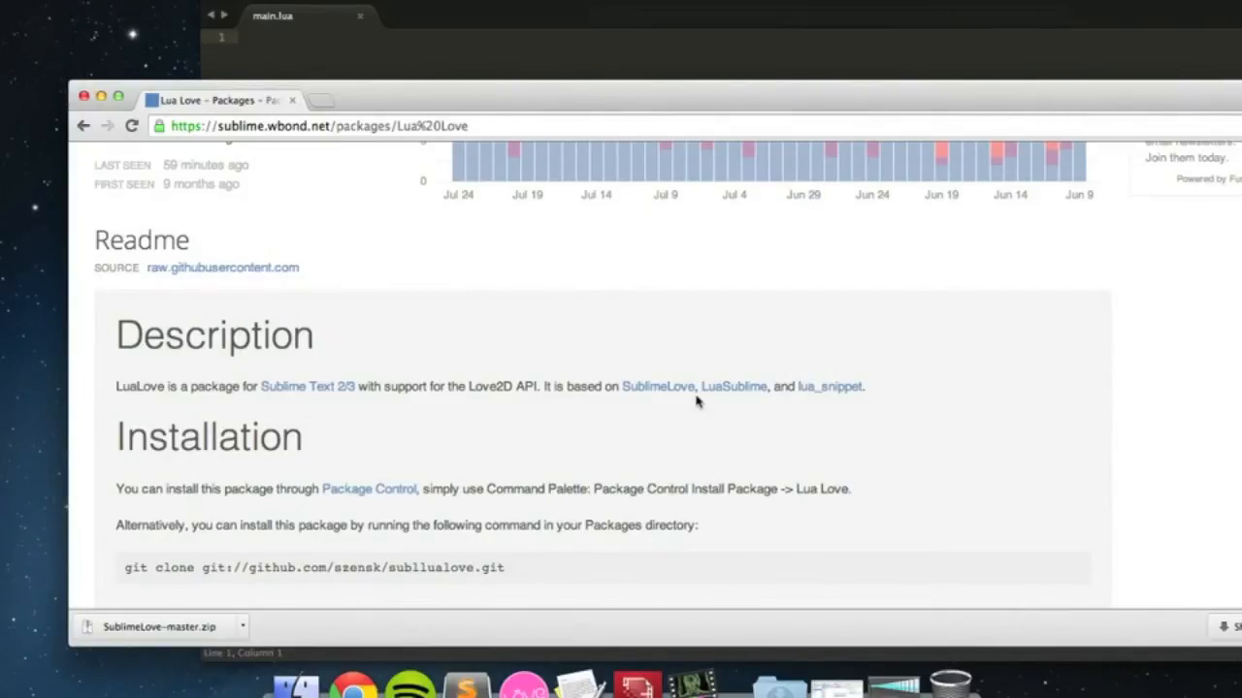
mouse_move(761, 450)
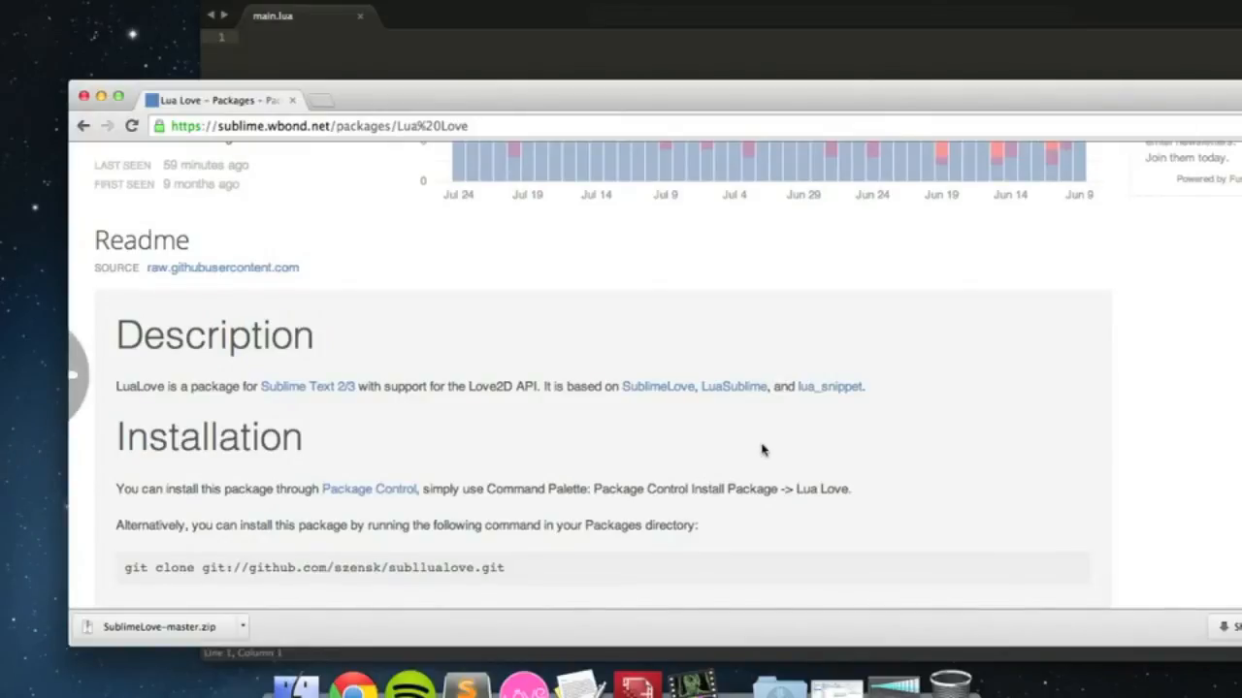
scroll(down, 3)
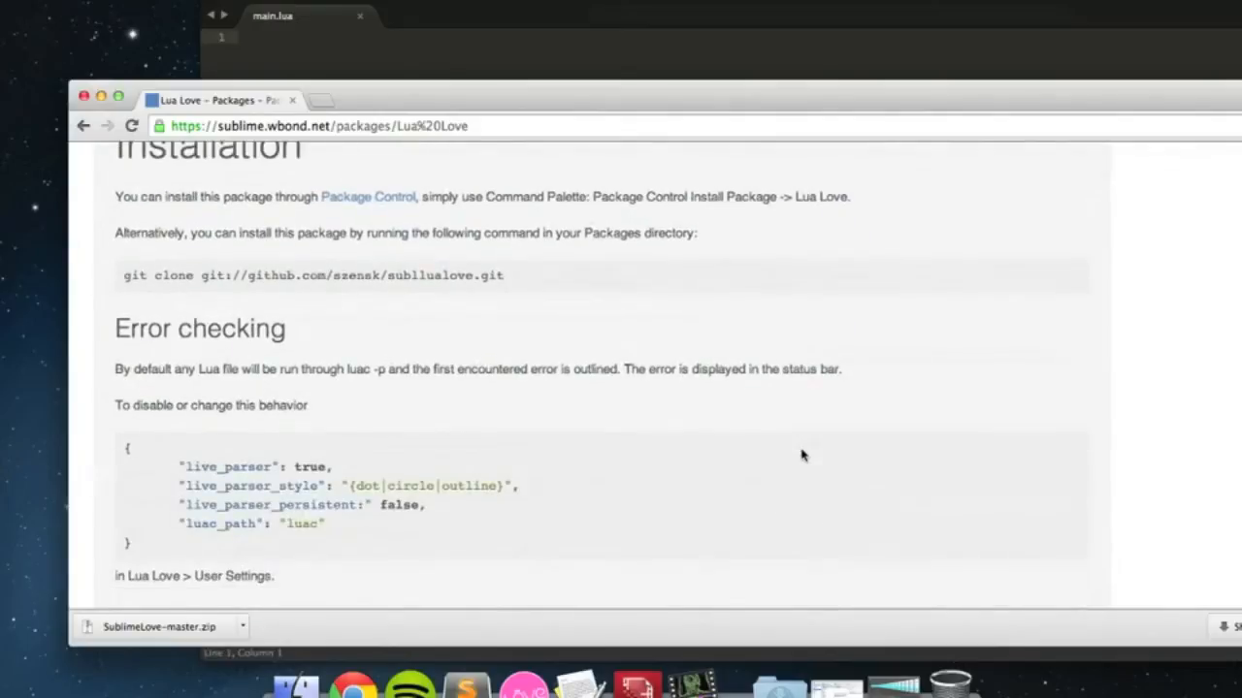
scroll(up, 3)
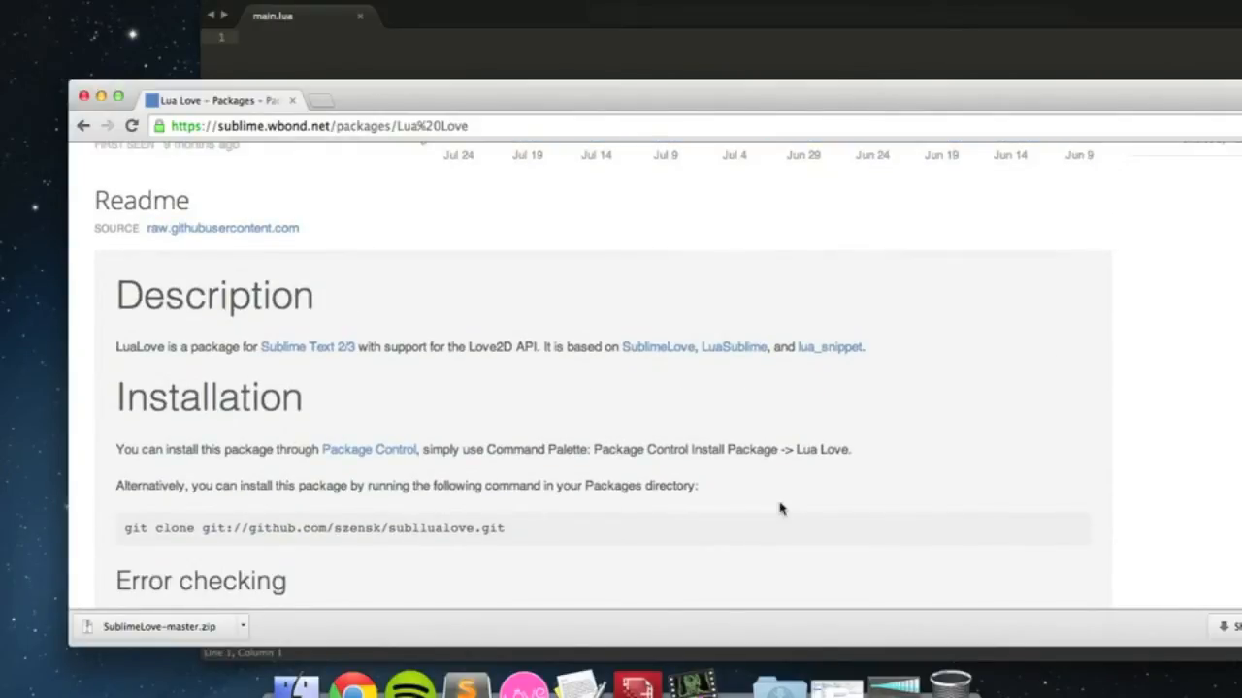
scroll(down, 3)
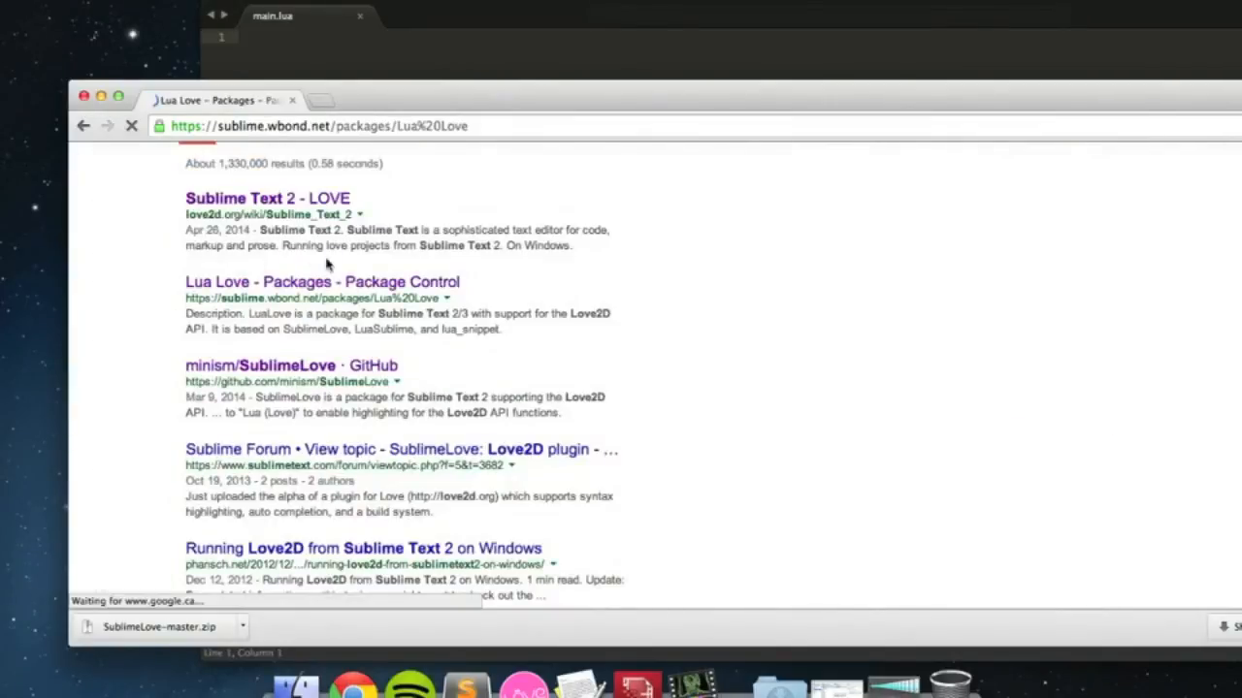
- From the Lua Love page, reach Package Control's Simple installation and select the Sublime Text console code
click(322, 281)
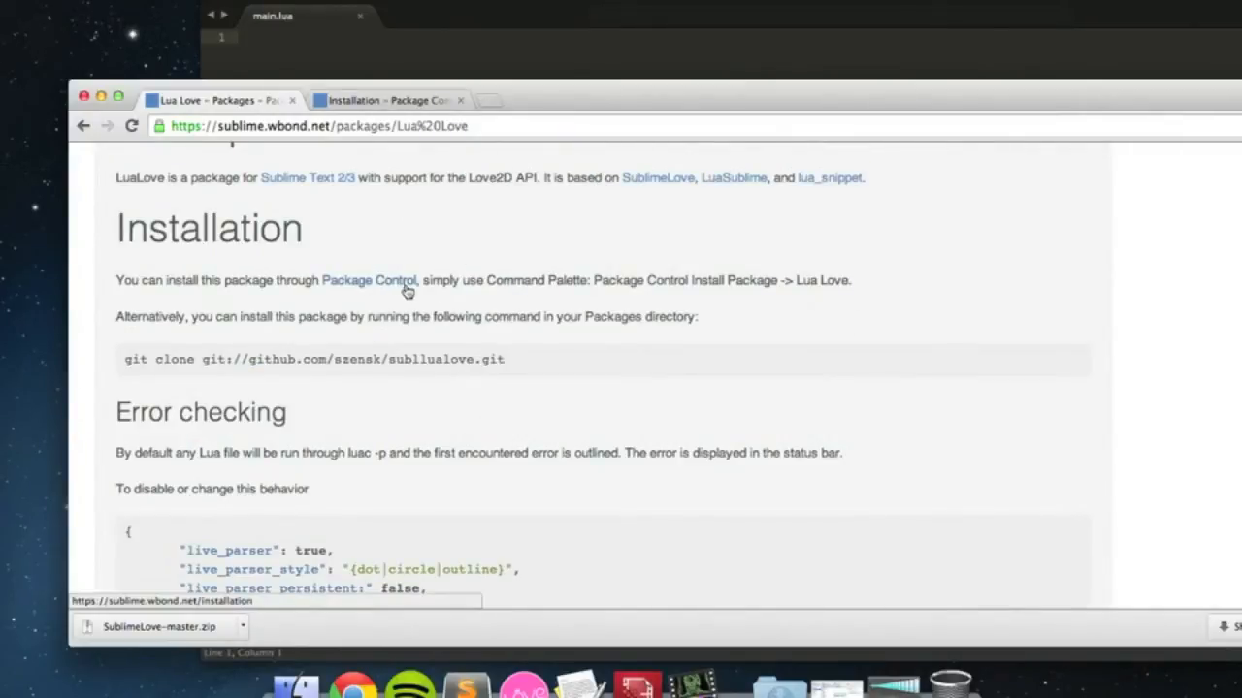
click(369, 280)
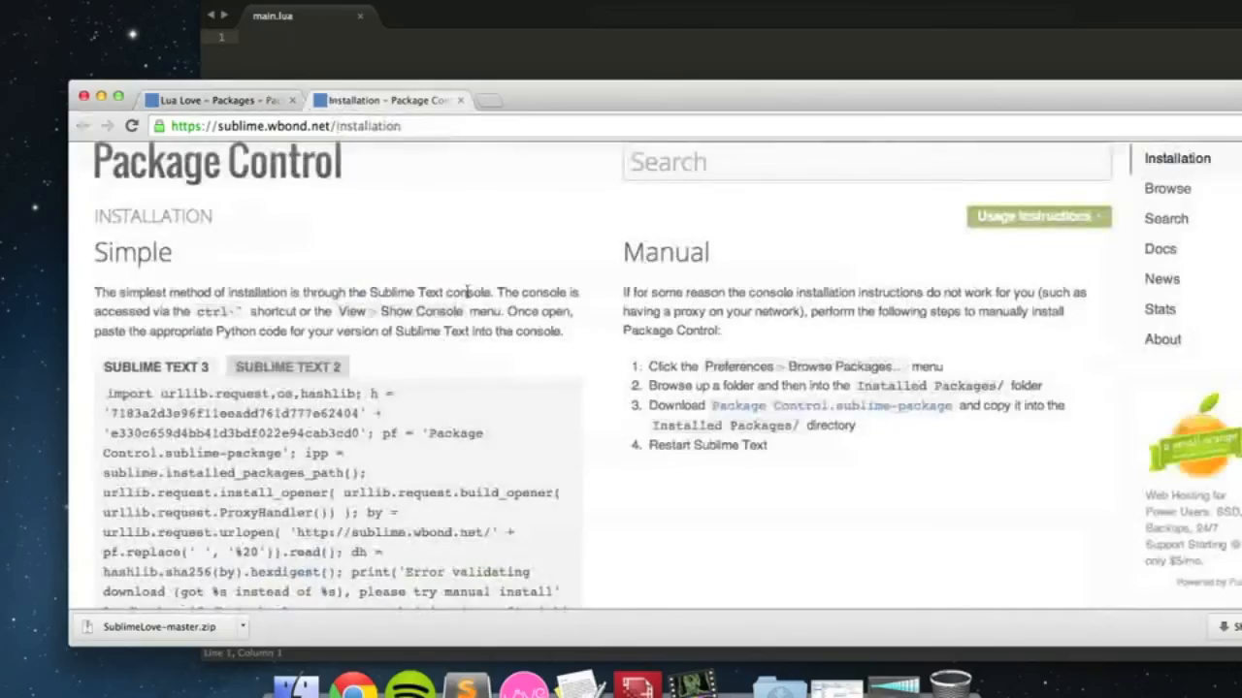
scroll(down, 3)
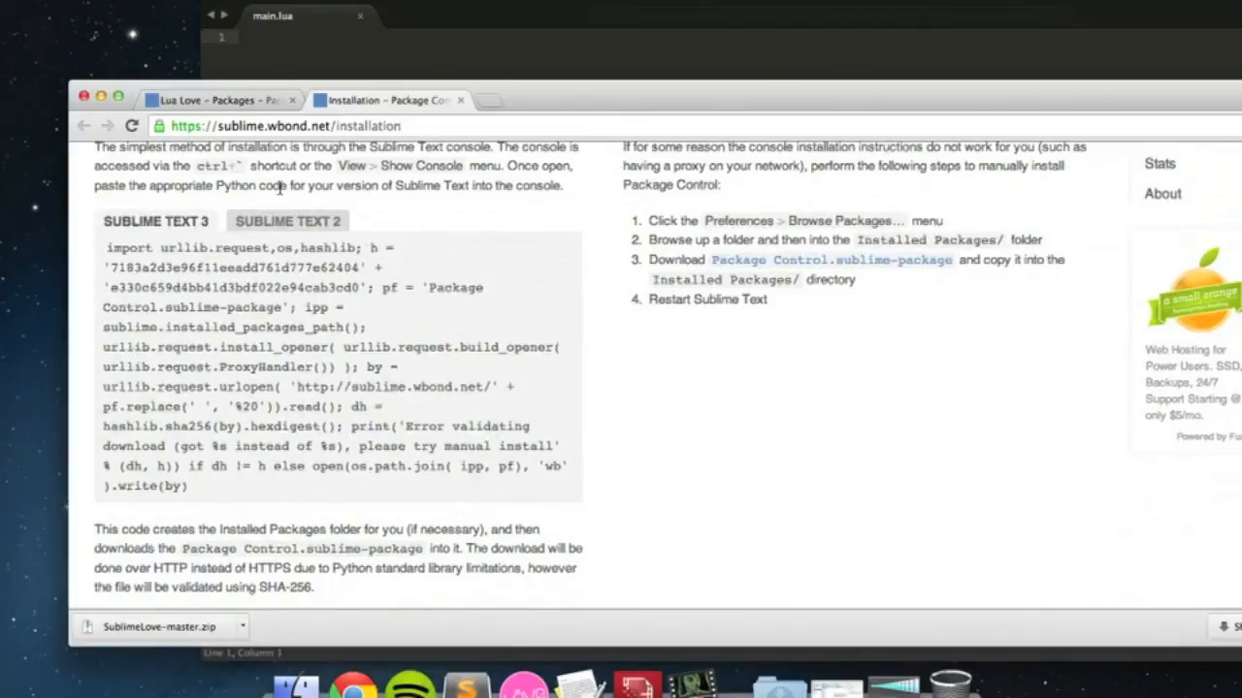
click(287, 221)
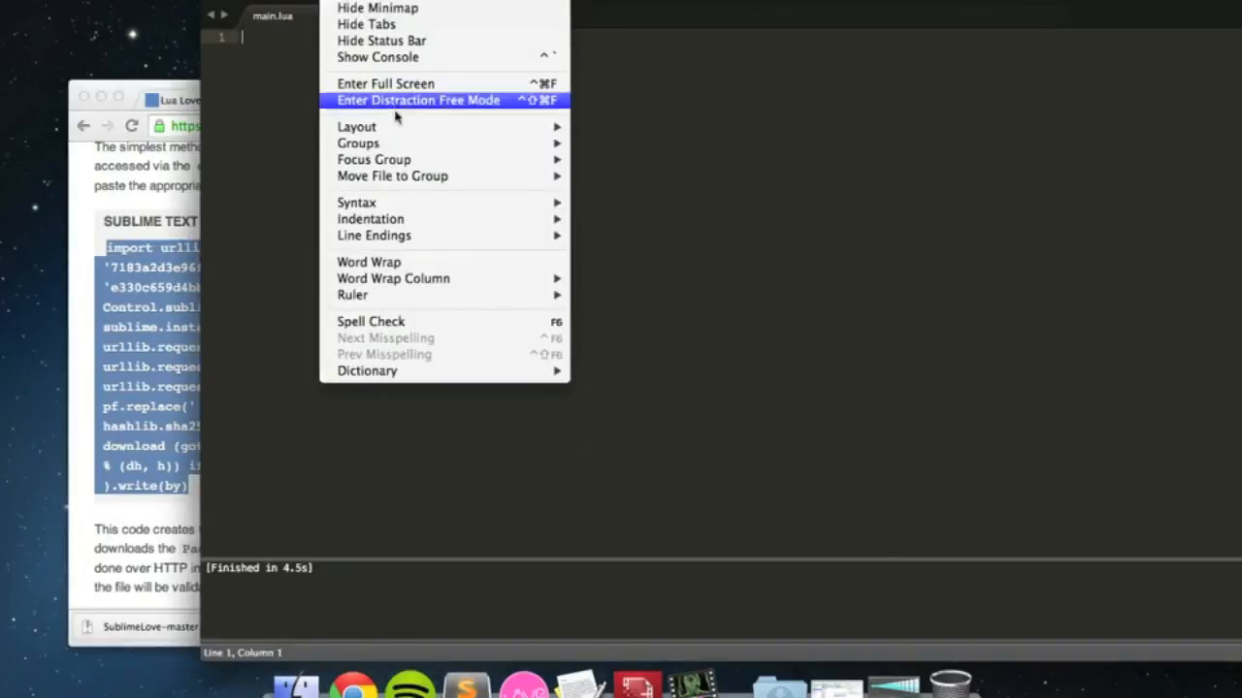
mouse_move(381, 39)
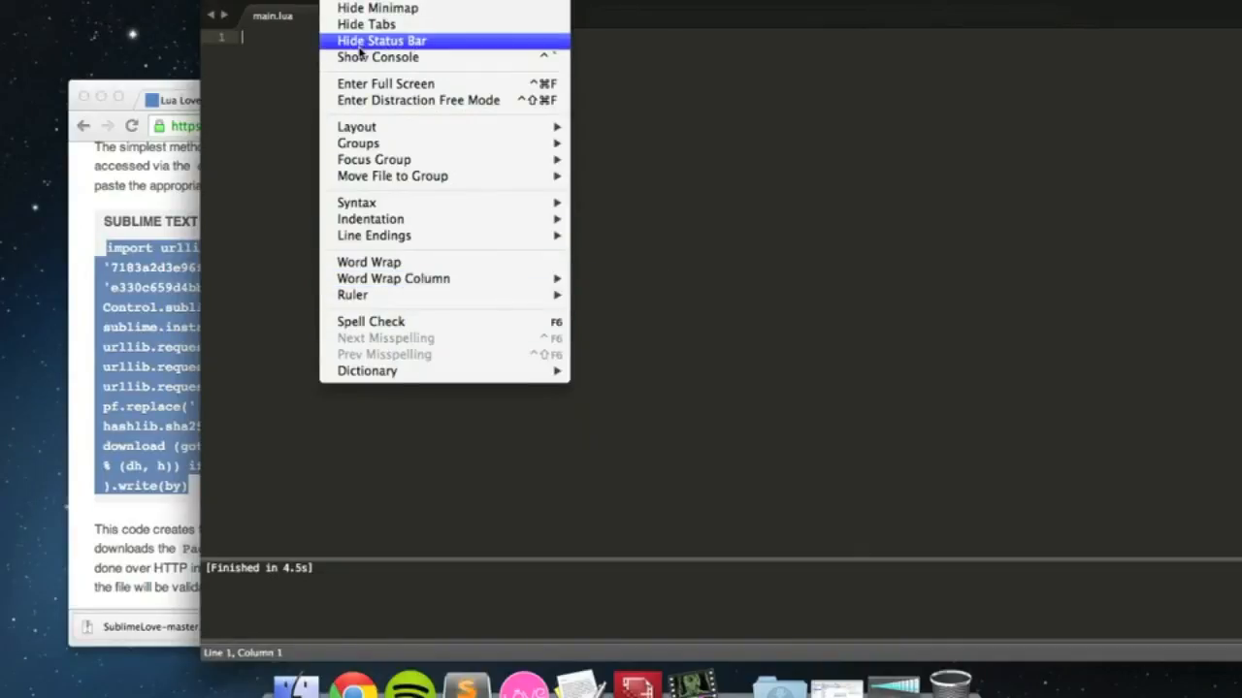
mouse_move(384, 67)
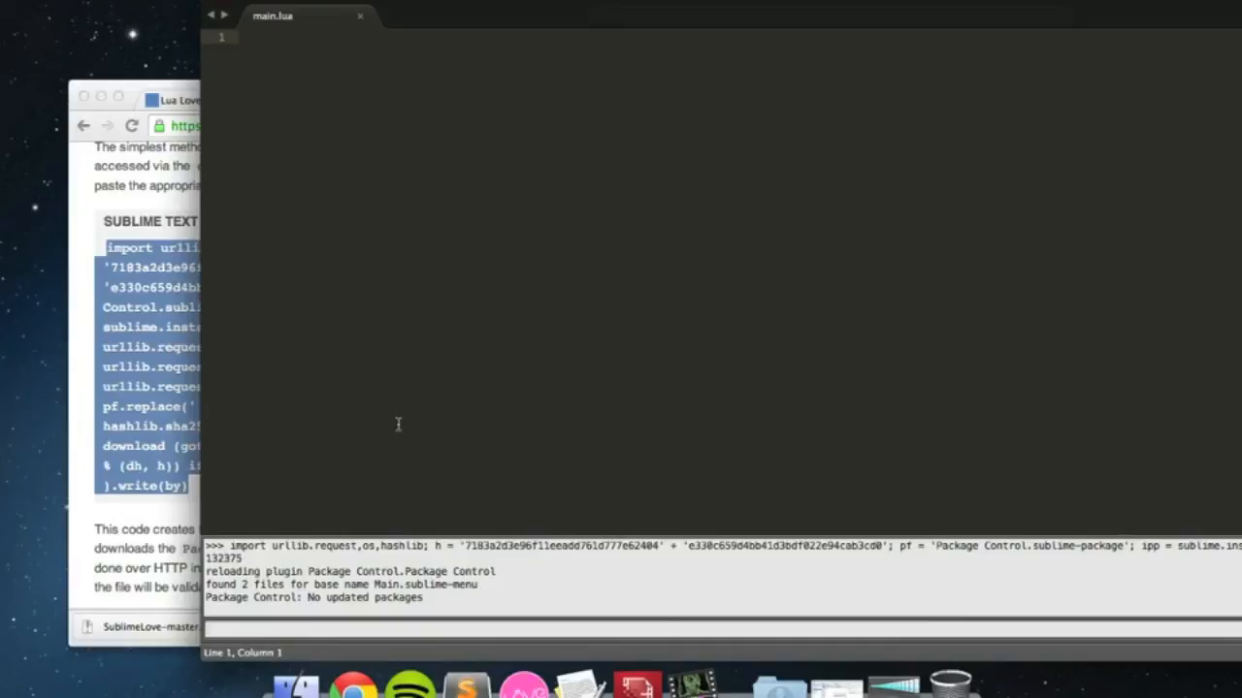
mouse_move(159, 390)
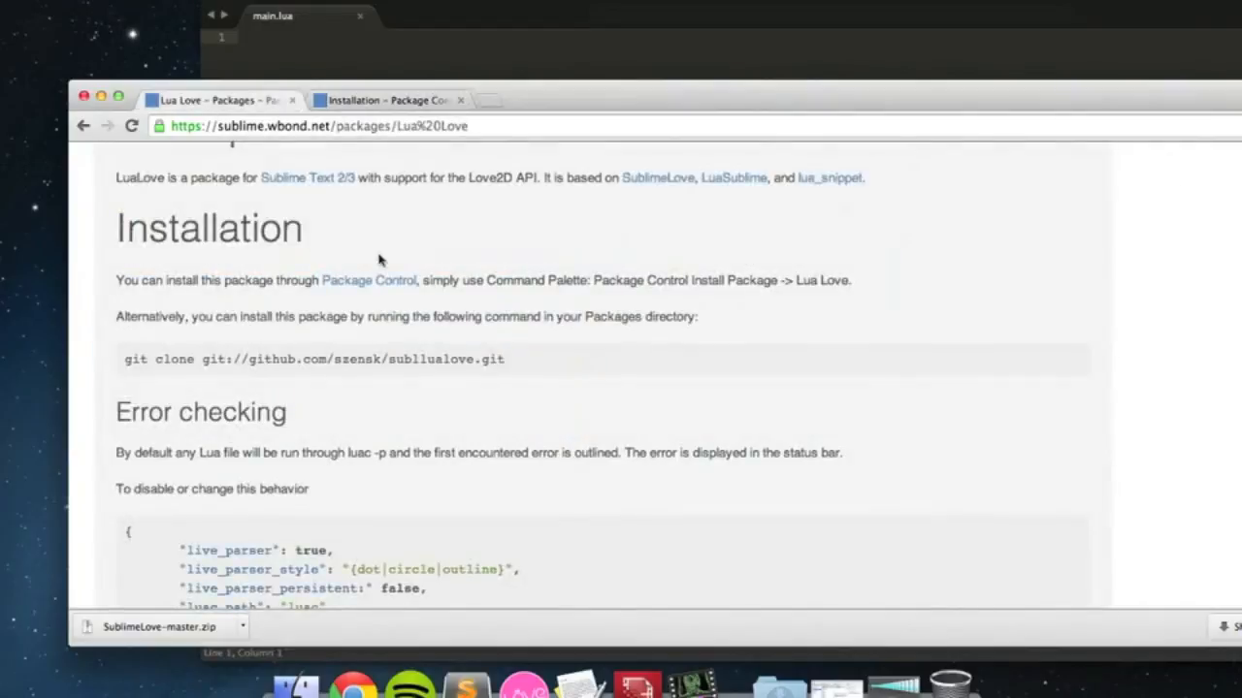
mouse_move(578, 275)
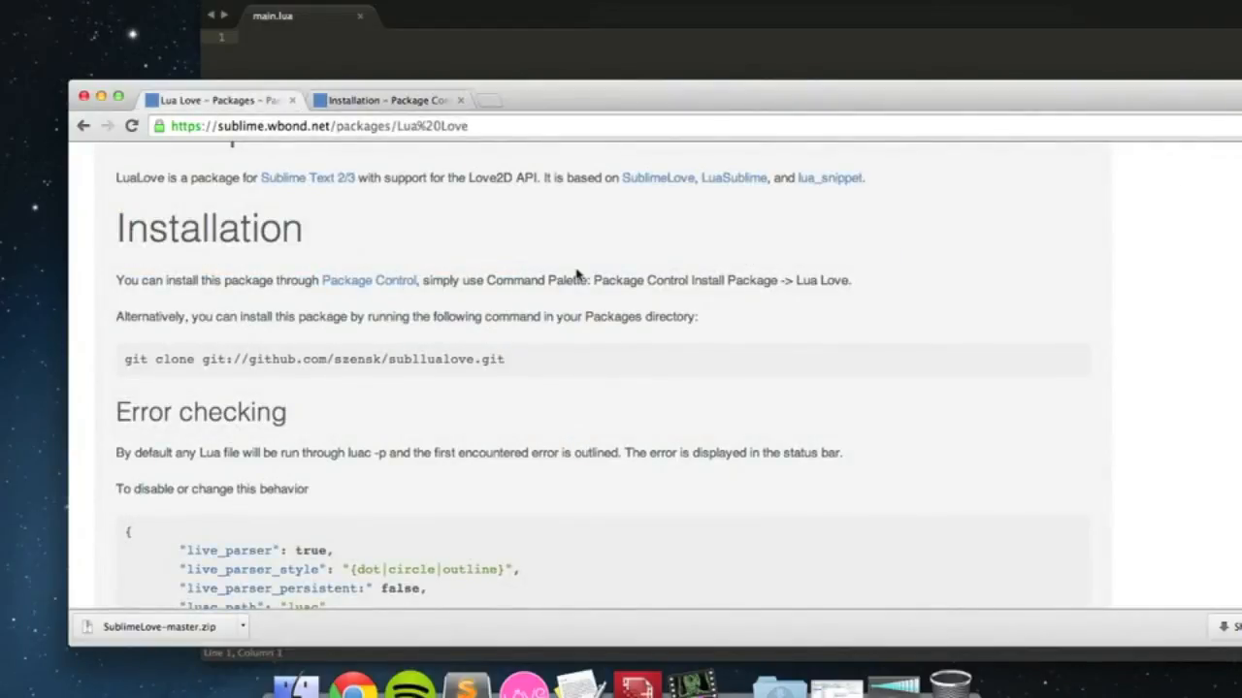
mouse_move(262, 275)
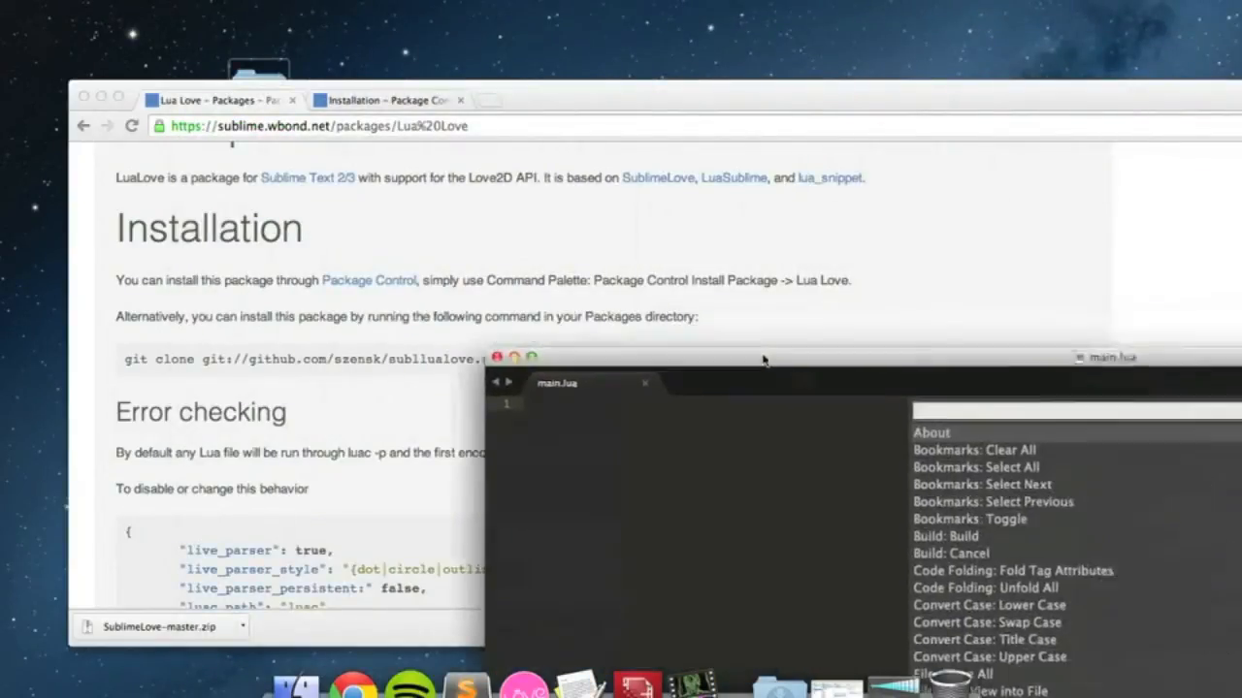
- Run Package Control: Install Package from the Command Palette and install Lua Love
text(in)
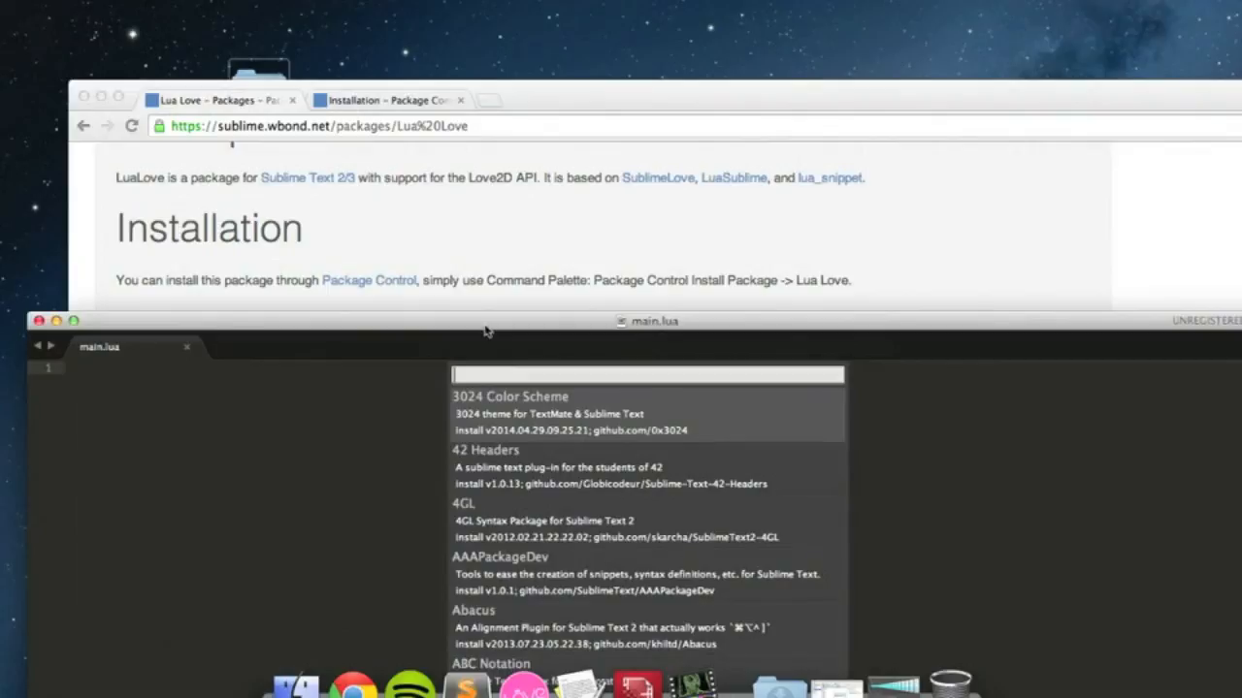
text(lu)
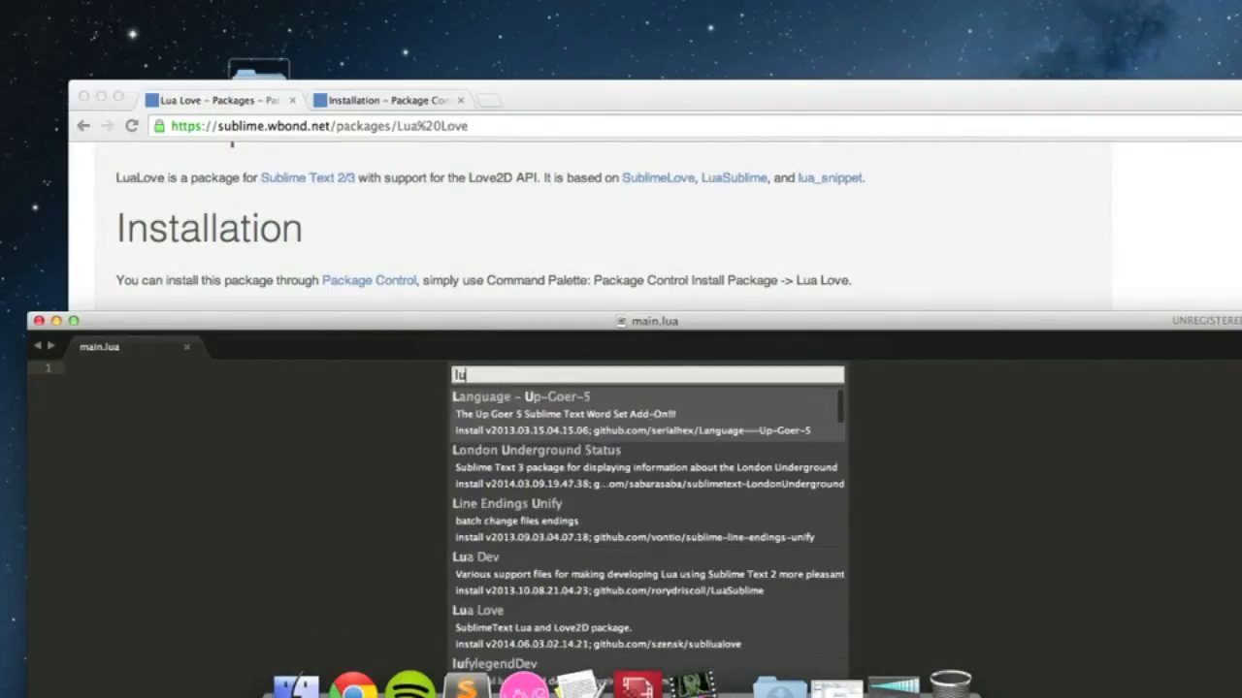
key(Escape)
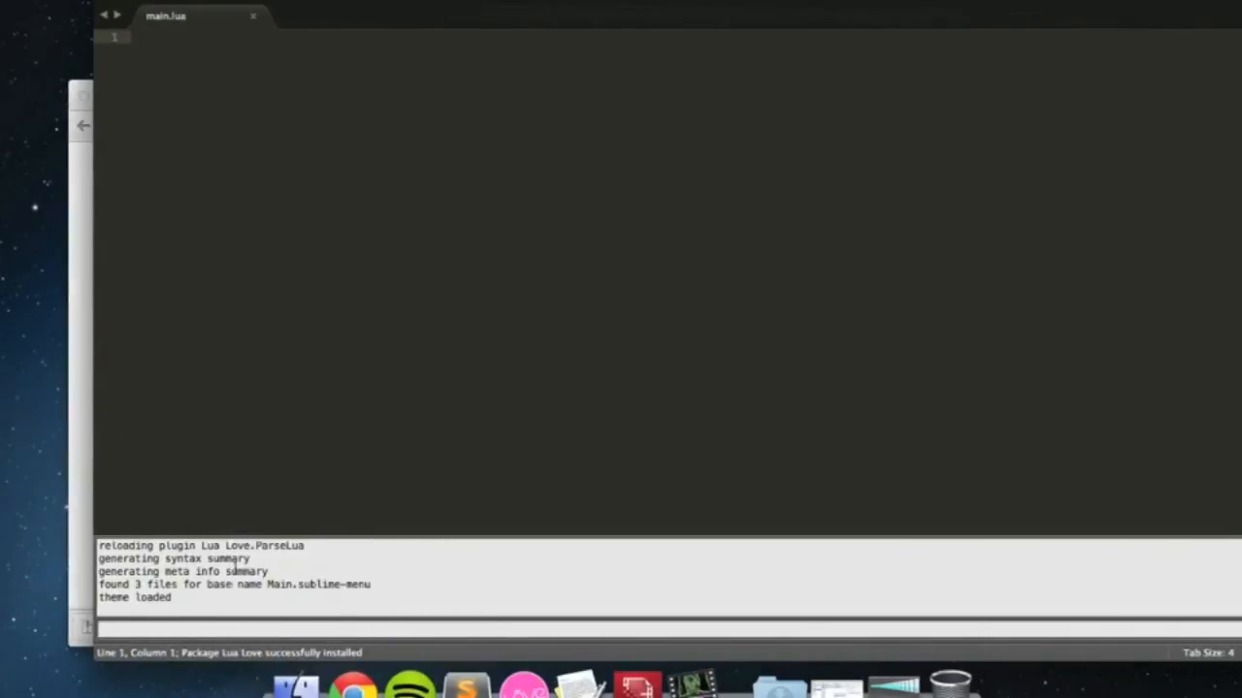
click(417, 4)
text(l)
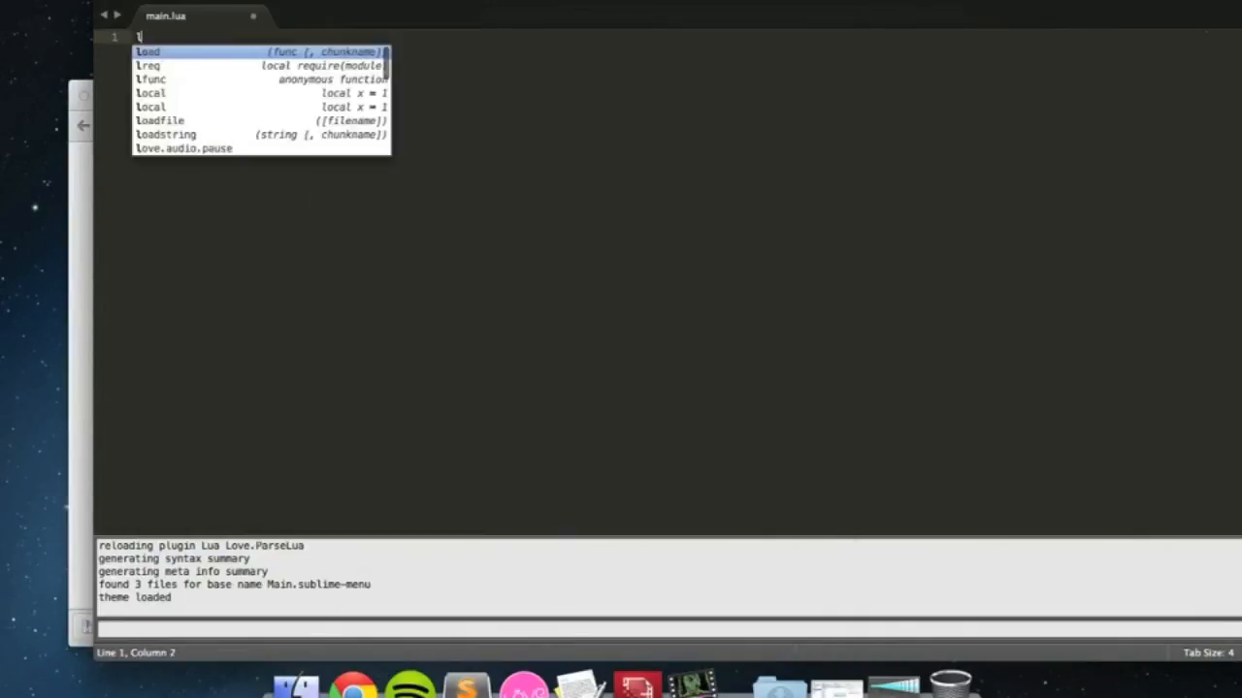
text(ove.au)
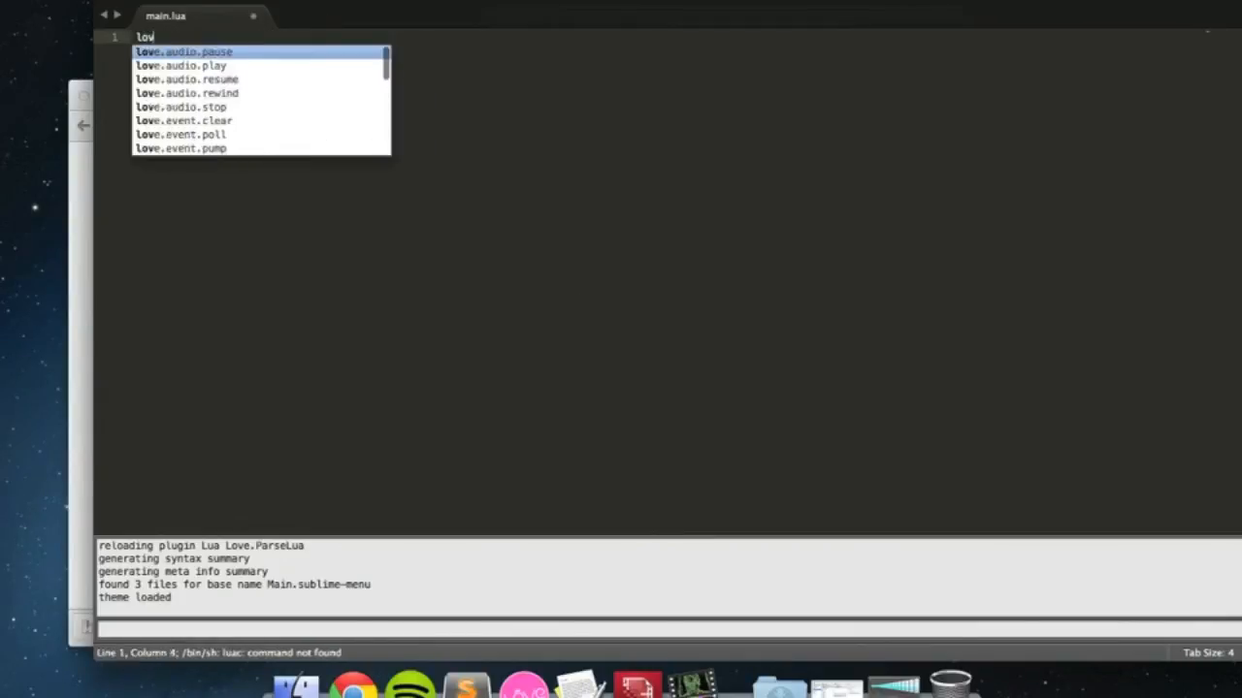
text(e.audio)
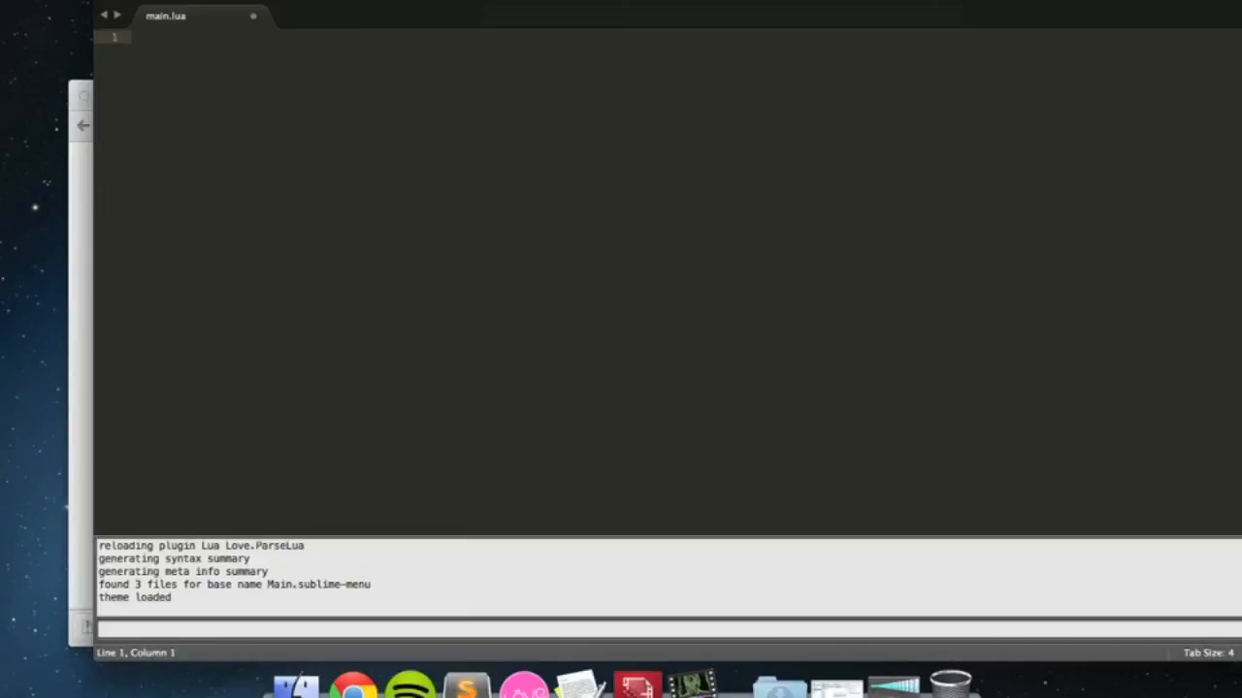
mouse_move(520, 320)
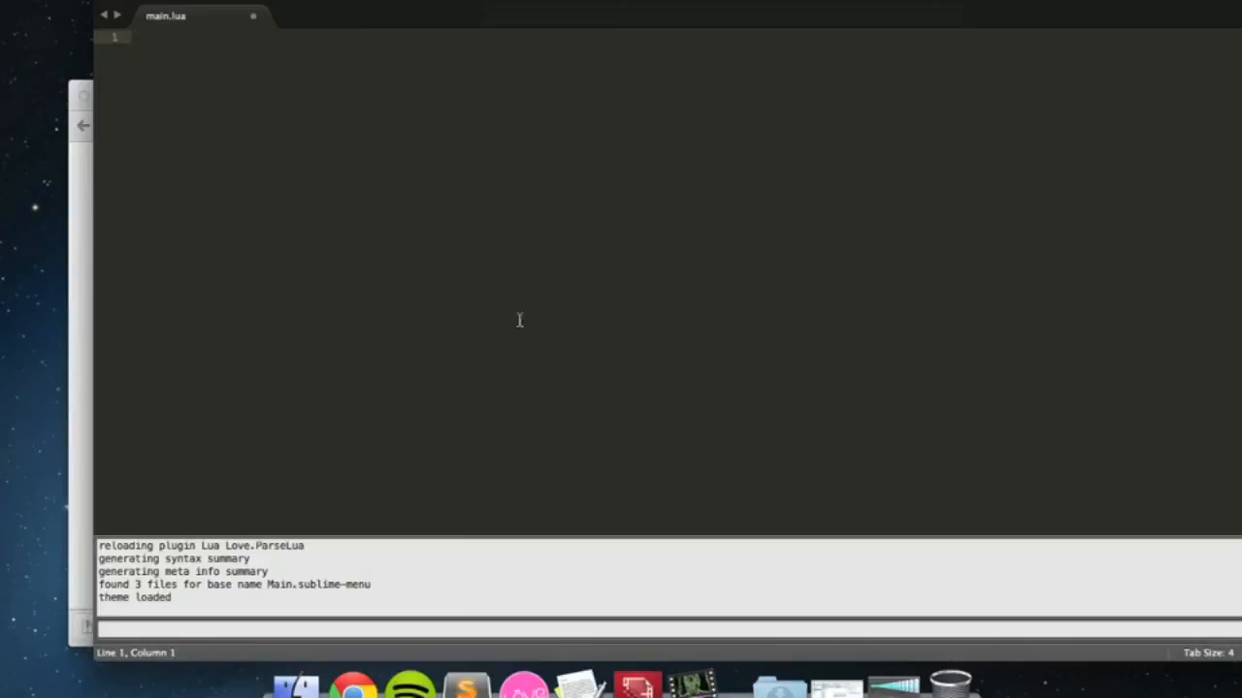